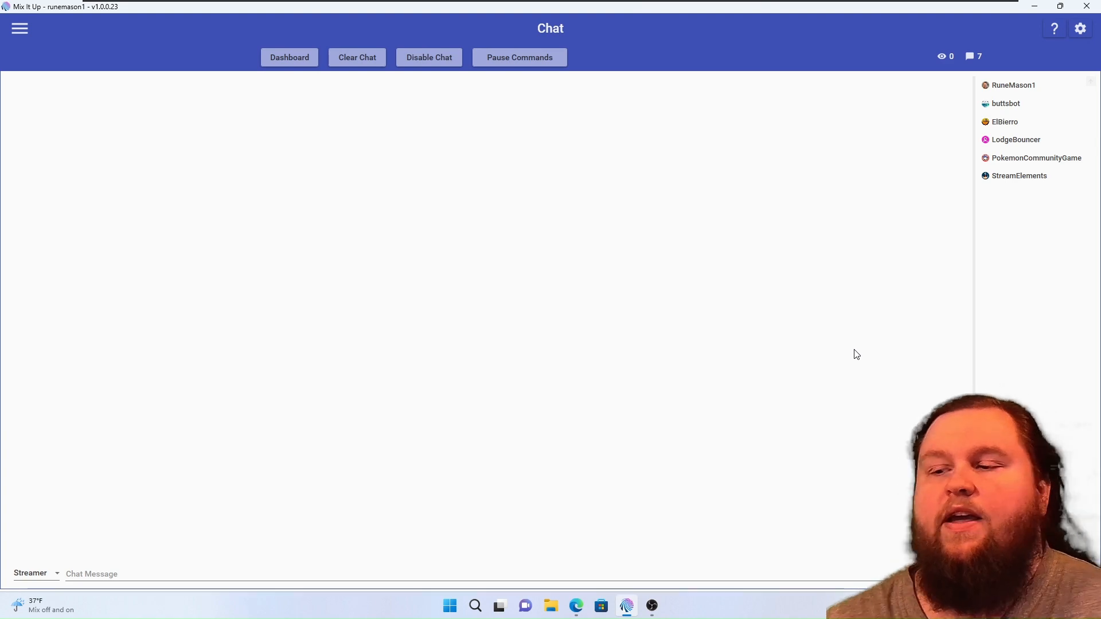
{"action": "mouse_move", "coordinate": [276, 185]}
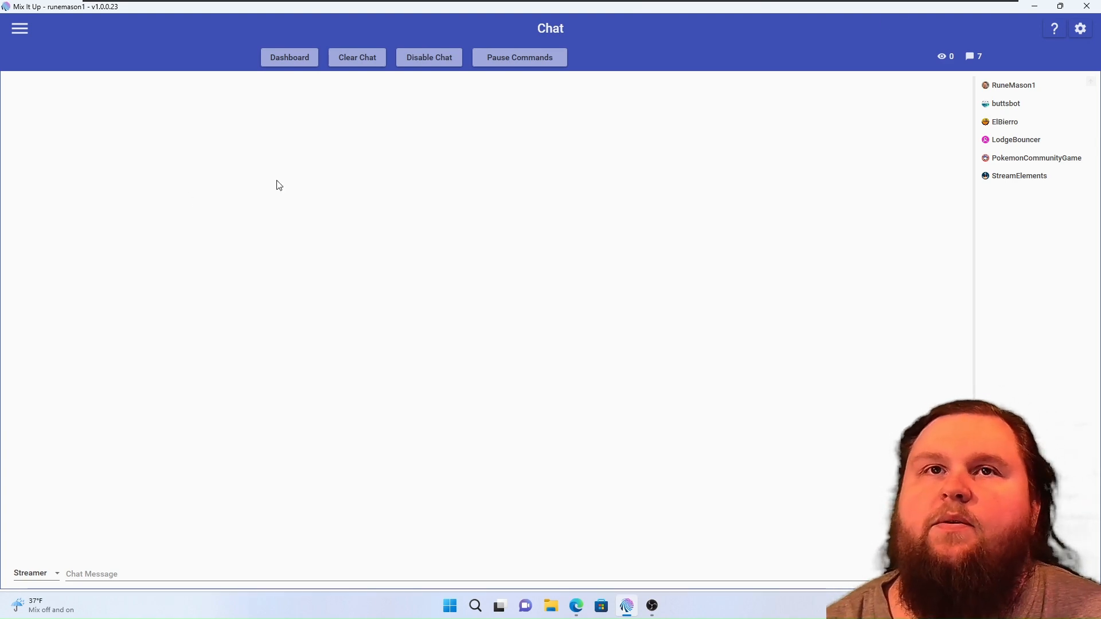
Step: Open Mix It Up's navigation menu over the Chat page
{"action": "left_click", "coordinate": [19, 29]}
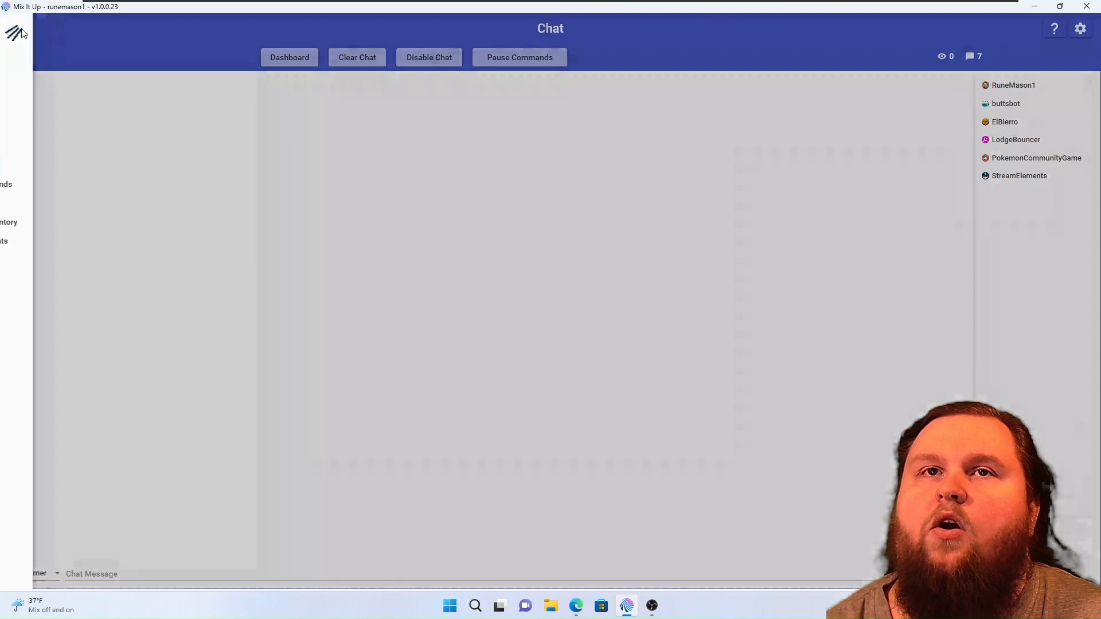
{"action": "left_click", "coordinate": [15, 32]}
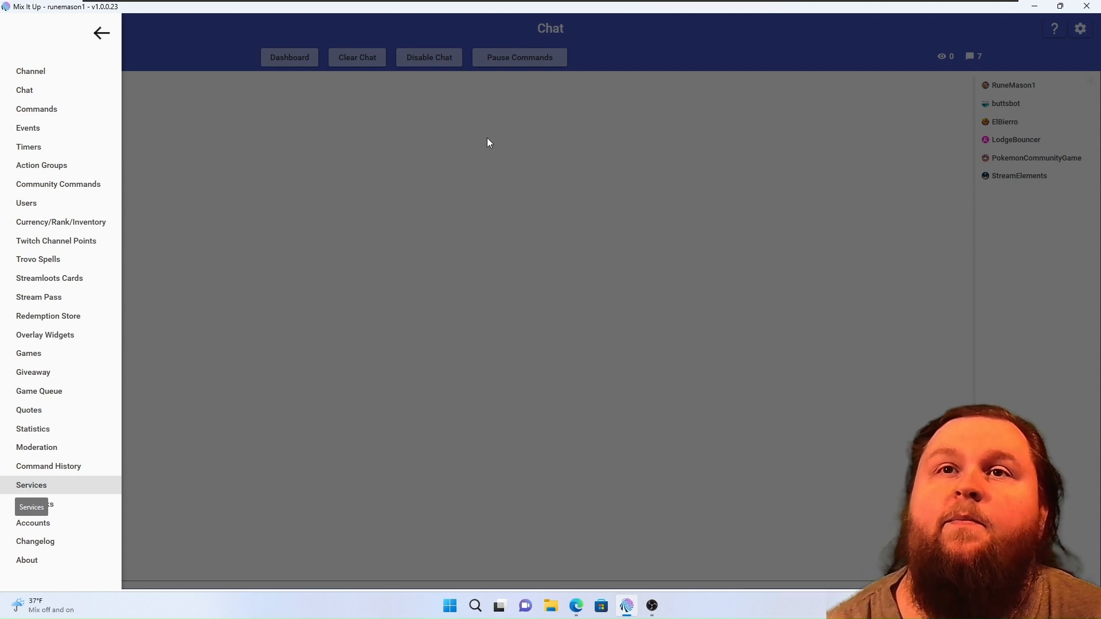
Step: Go to Services, expand the Overlay service and copy its localhost overlay URL
{"action": "left_click", "coordinate": [31, 485]}
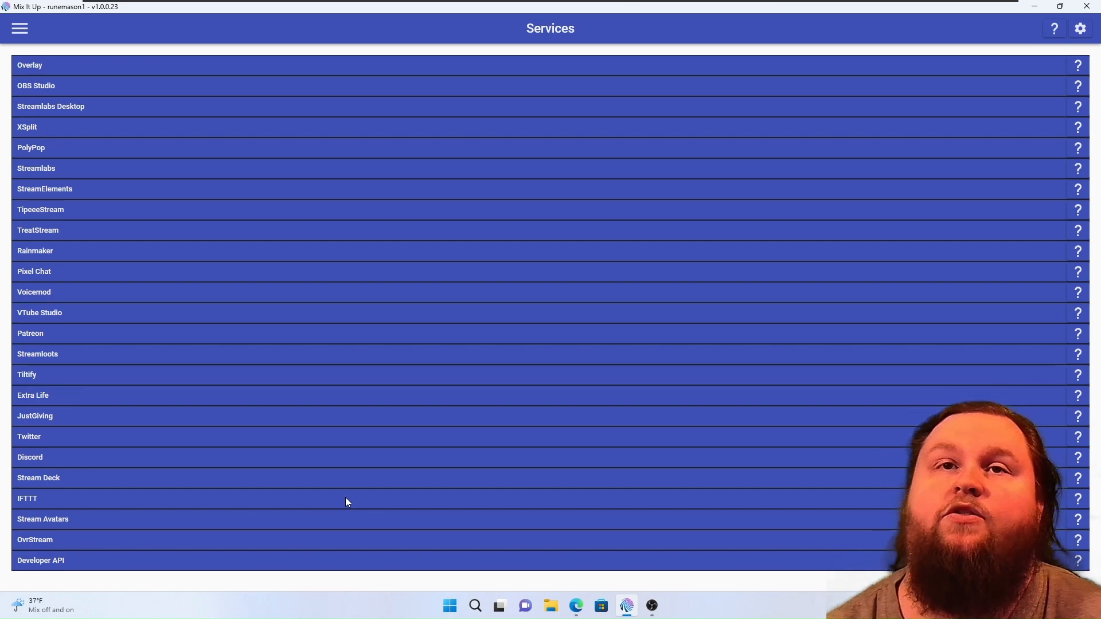
{"action": "mouse_move", "coordinate": [195, 73]}
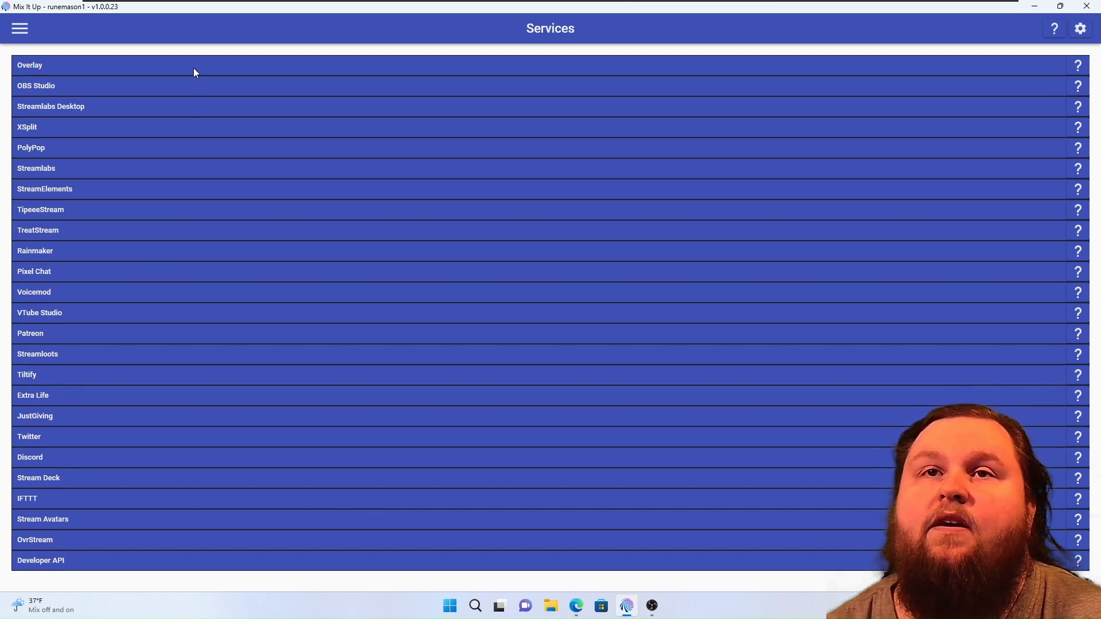
{"action": "left_click", "coordinate": [29, 65]}
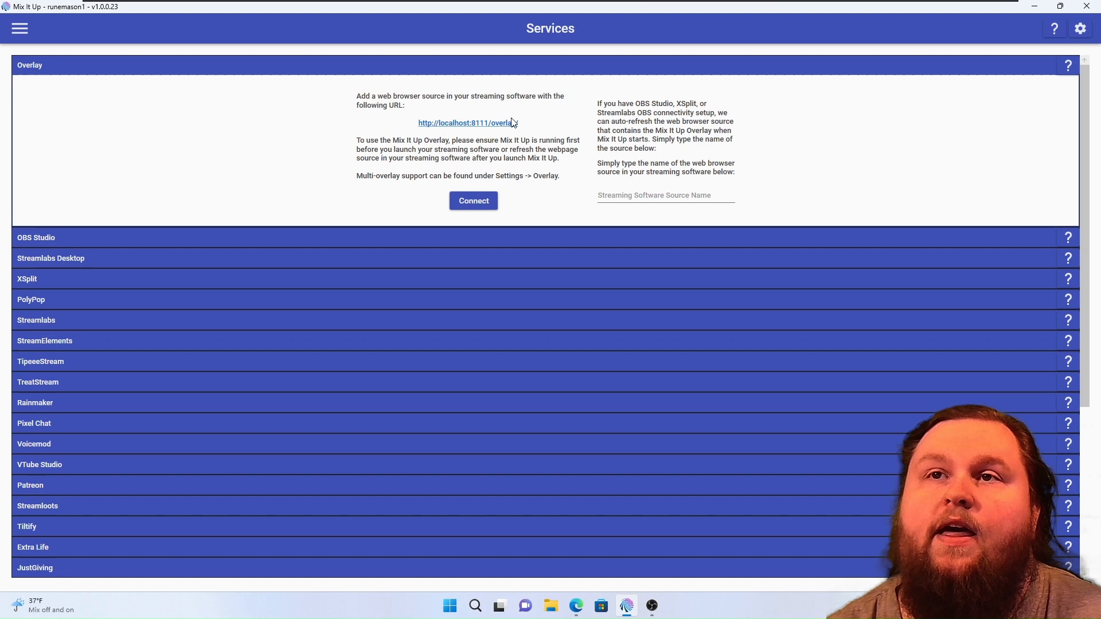
{"action": "mouse_move", "coordinate": [528, 125]}
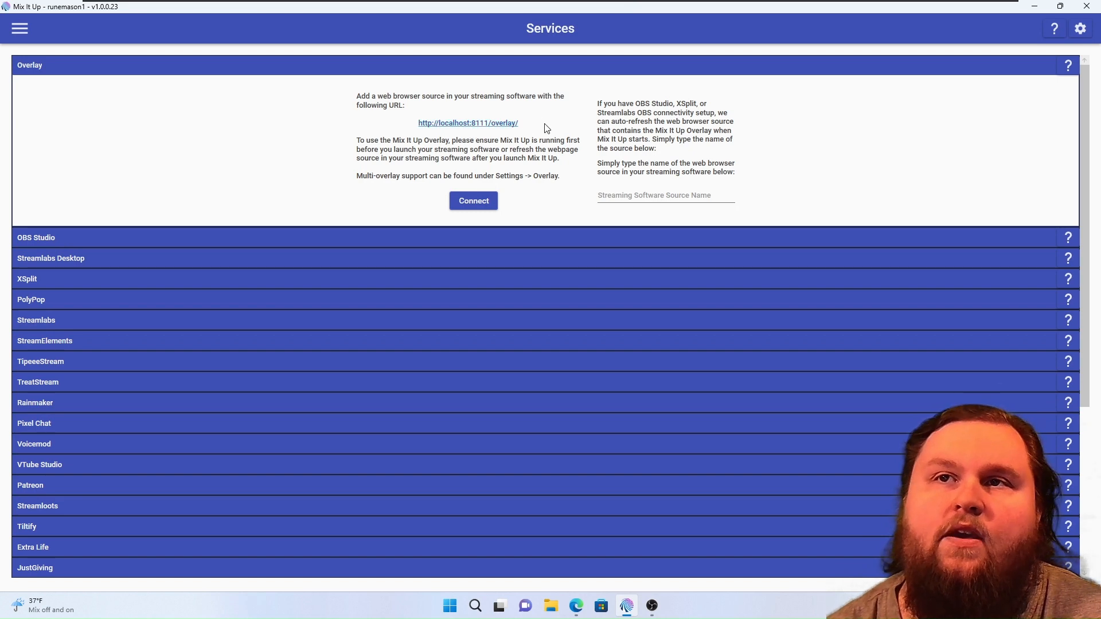
{"action": "left_click", "coordinate": [467, 123]}
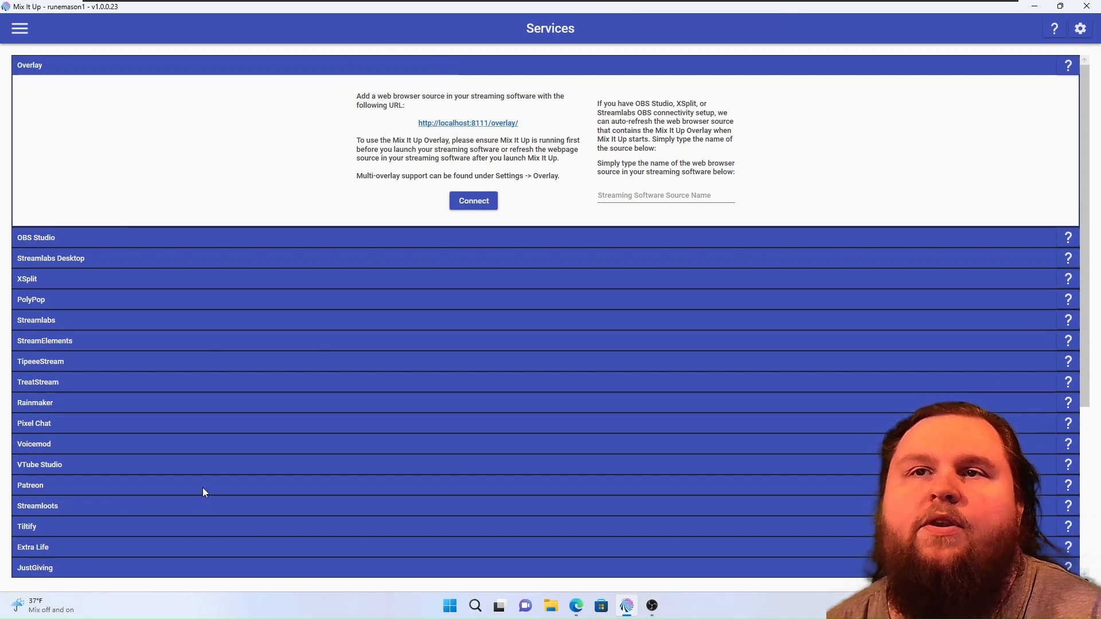
{"action": "mouse_move", "coordinate": [471, 317]}
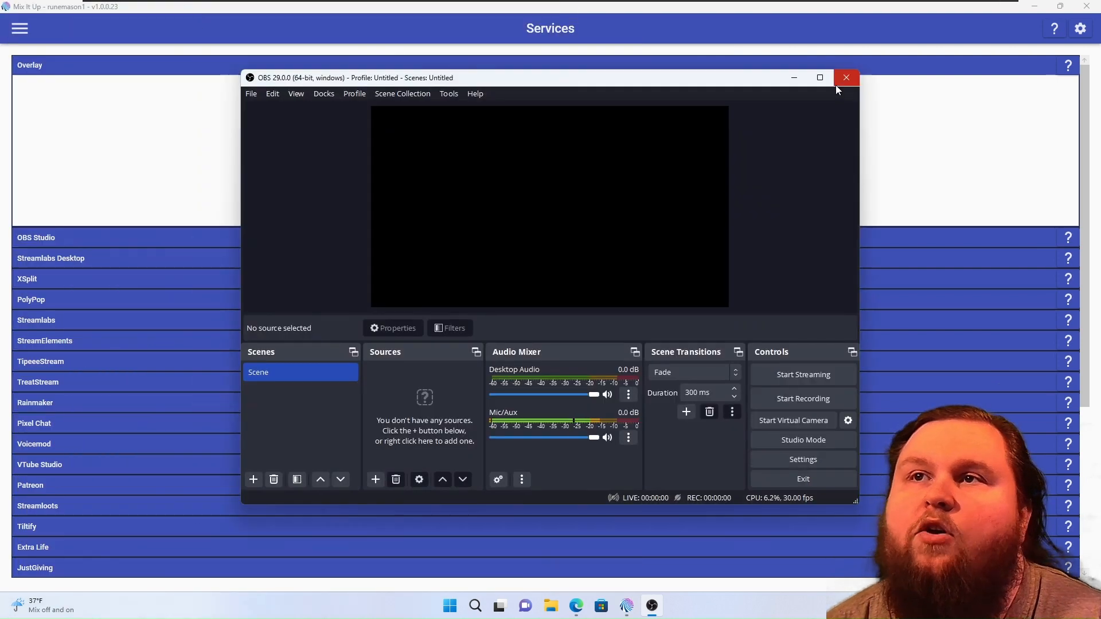
Step: Maximize OBS Studio and add a Browser source named MixItUp
{"action": "left_click", "coordinate": [819, 77]}
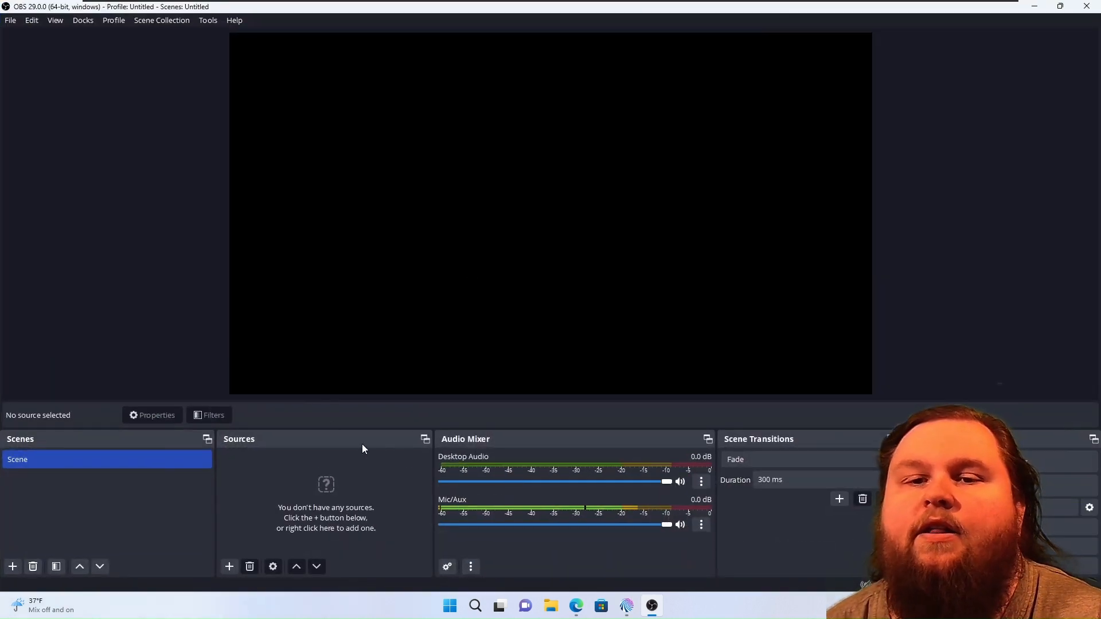
{"action": "left_click", "coordinate": [228, 566]}
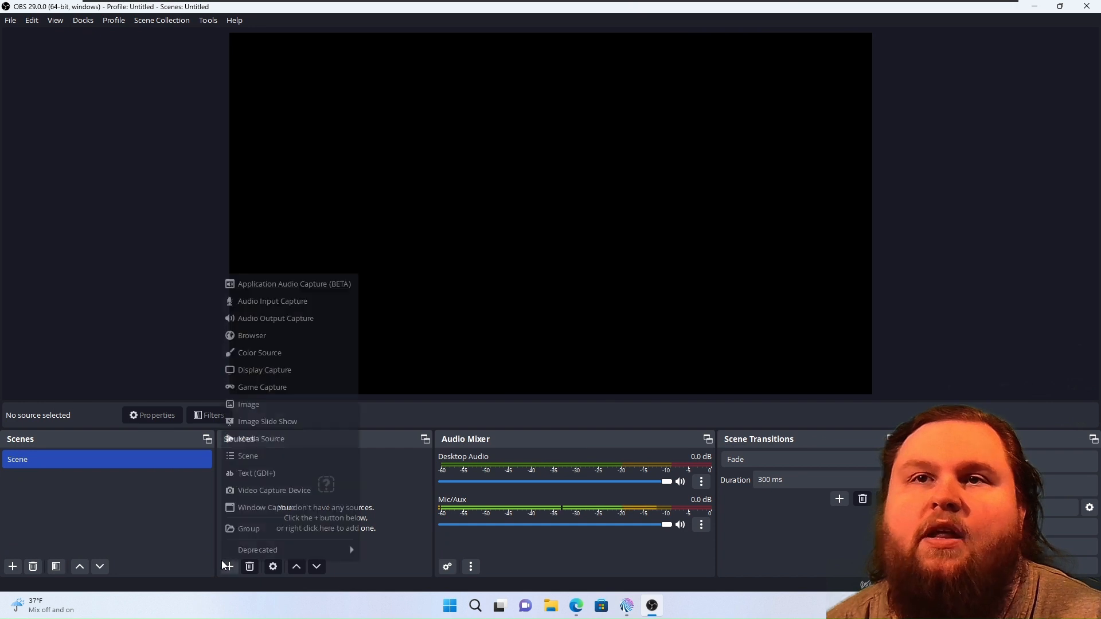
{"action": "left_click", "coordinate": [319, 341]}
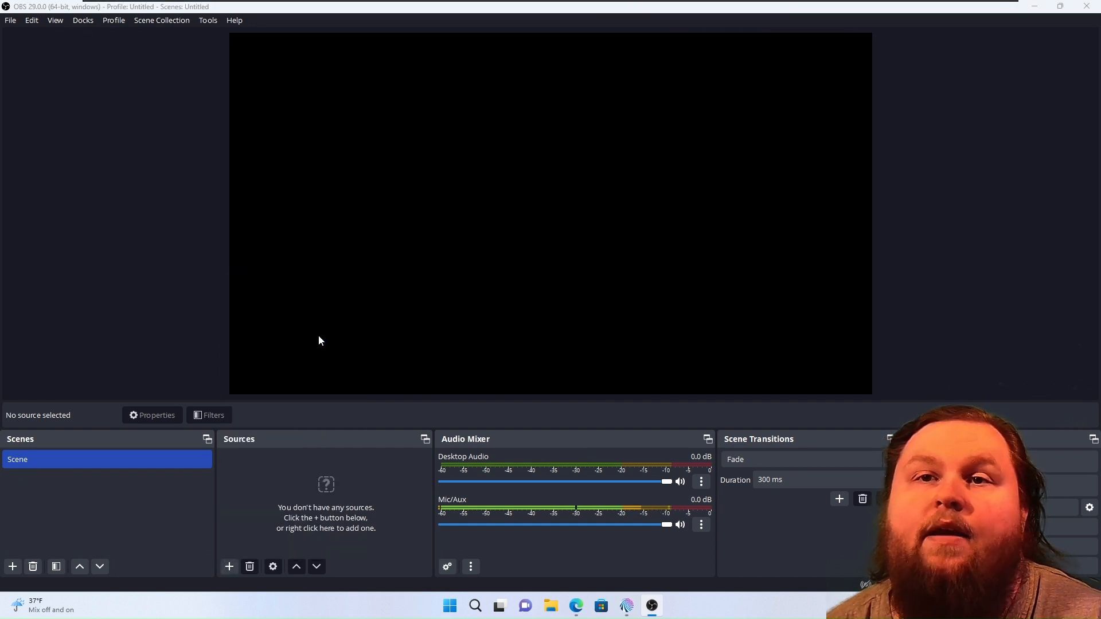
{"action": "type", "text": "Mi"}
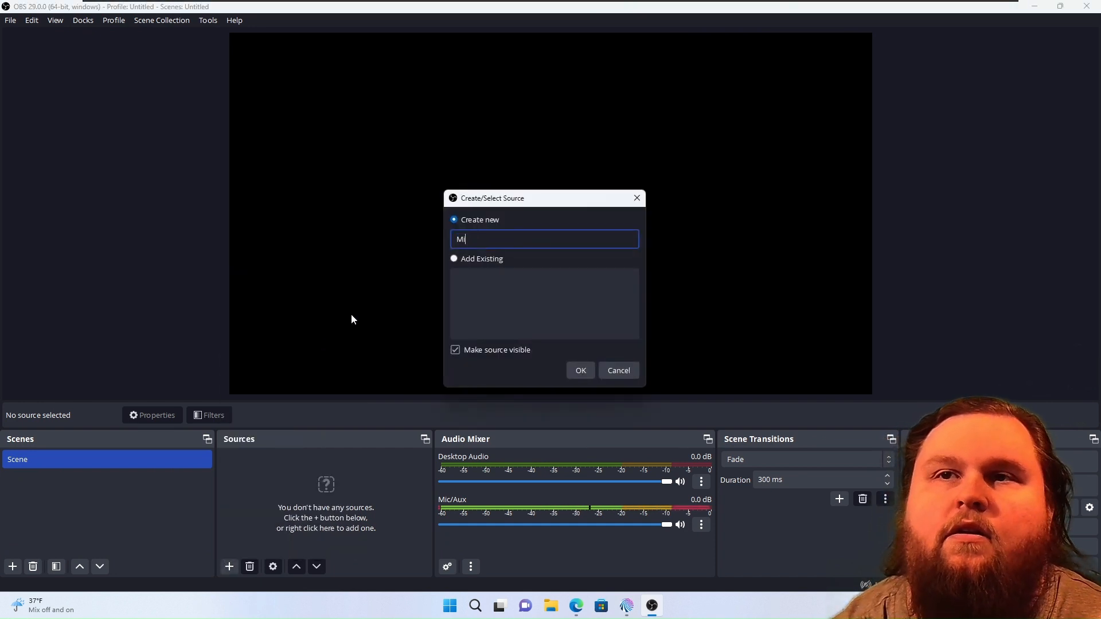
{"action": "key", "text": "Backspace"}
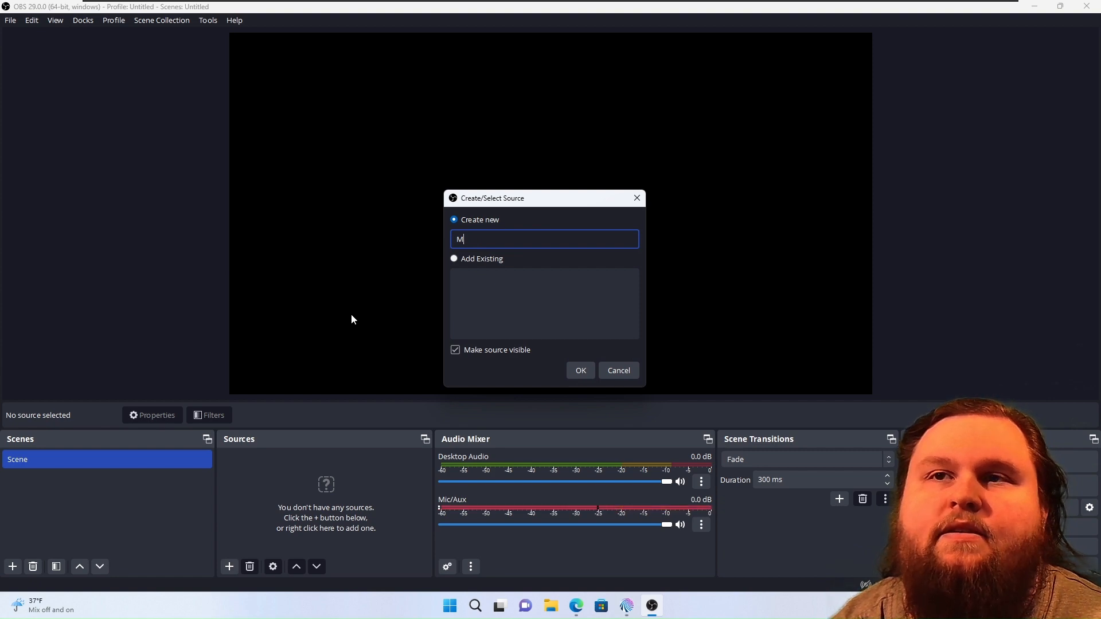
{"action": "type", "text": "ixItUp"}
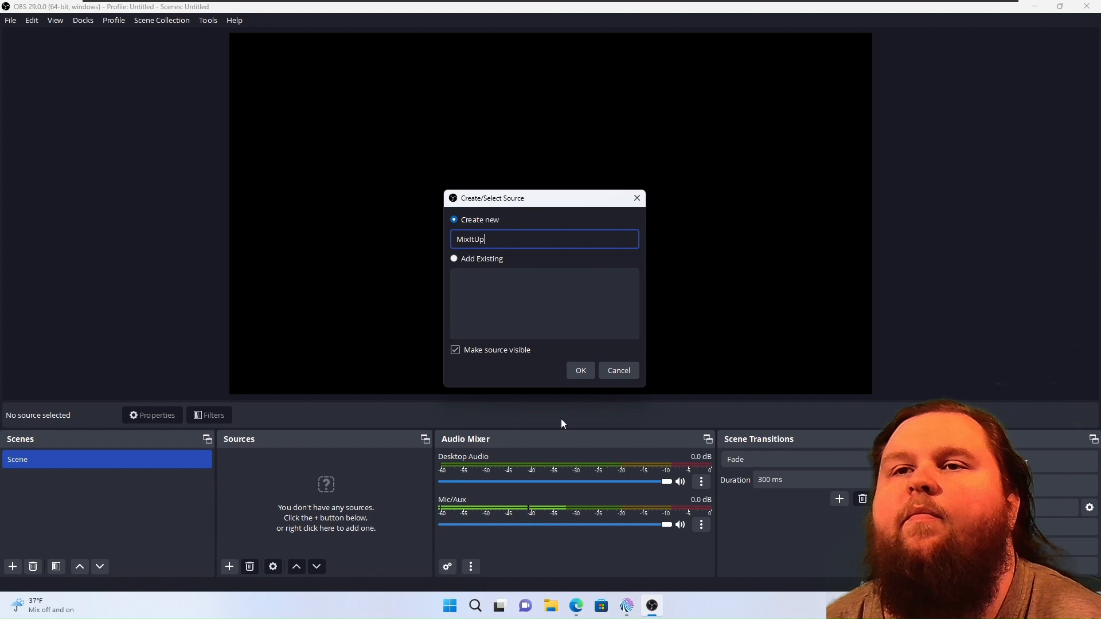
{"action": "left_click", "coordinate": [579, 370]}
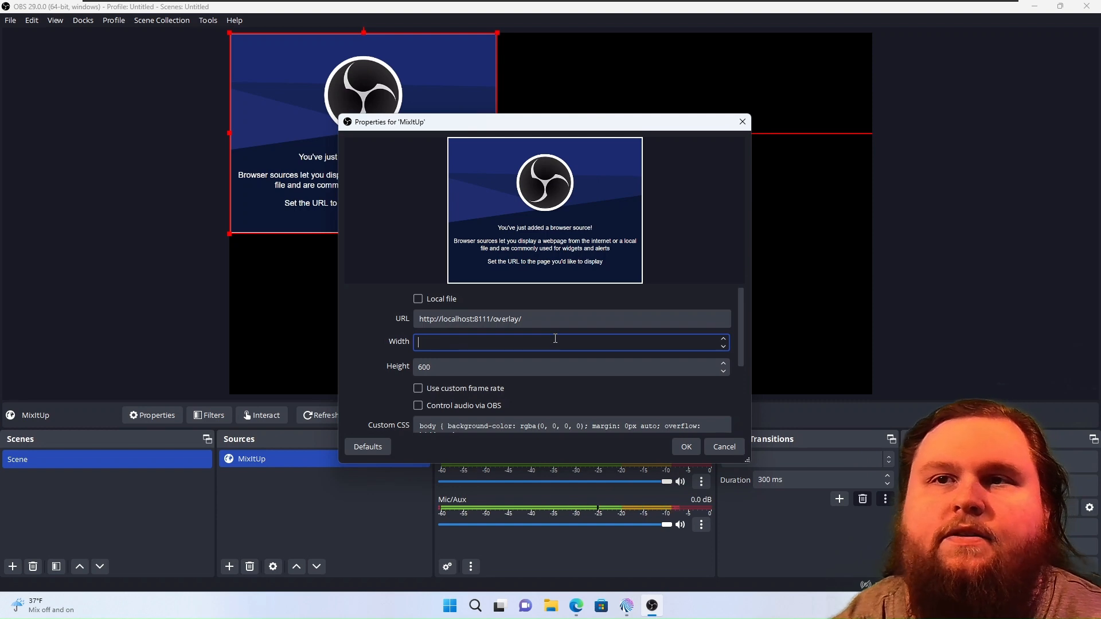
Step: Set the MixItUp browser source to width 1920 and height 1080 and apply
{"action": "type", "text": "1920"}
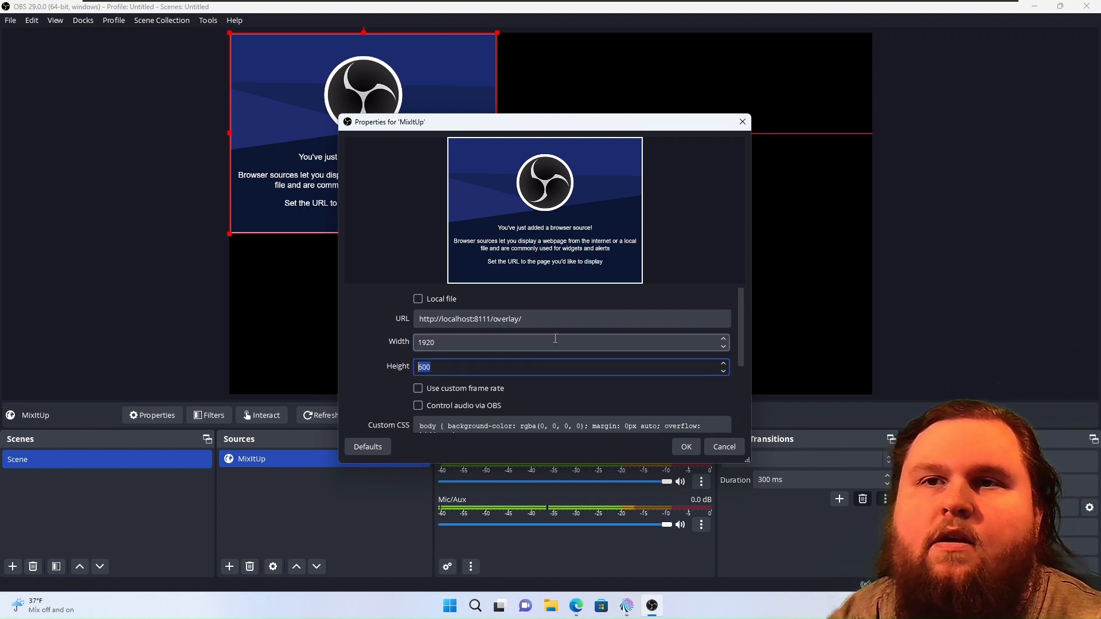
{"action": "type", "text": "1080"}
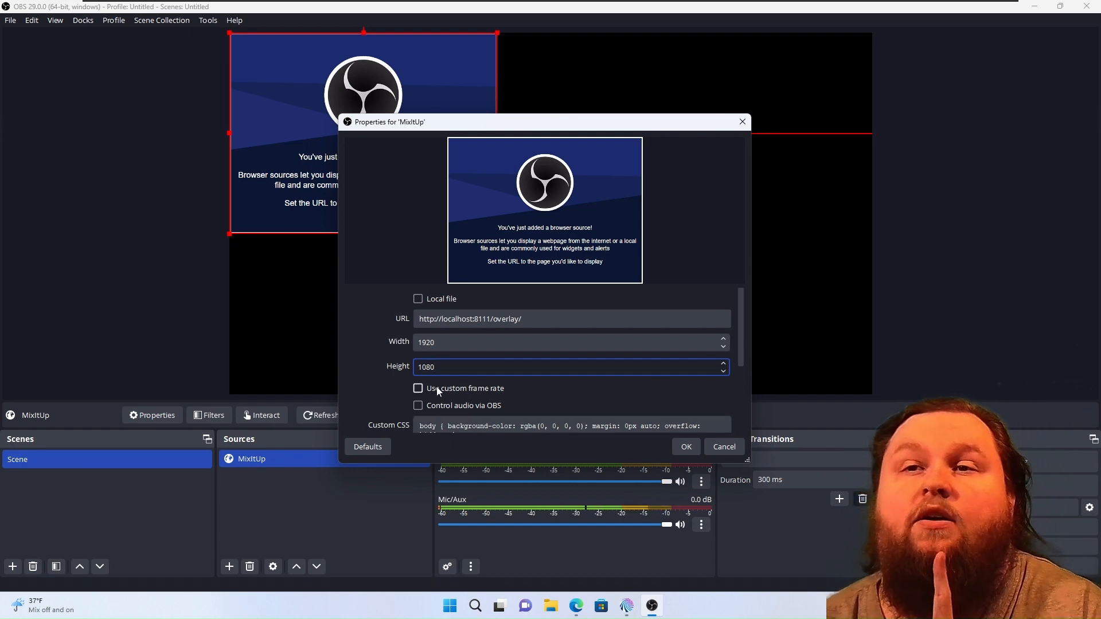
{"action": "left_click", "coordinate": [419, 406]}
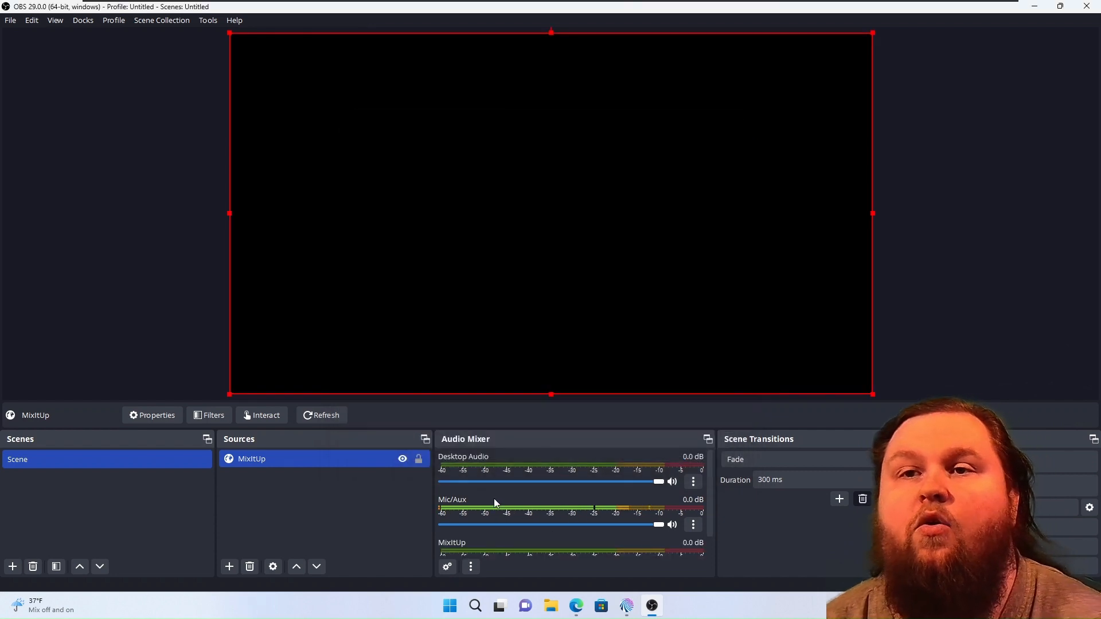
{"action": "scroll", "scroll_direction": "down", "scroll_amount": 3}
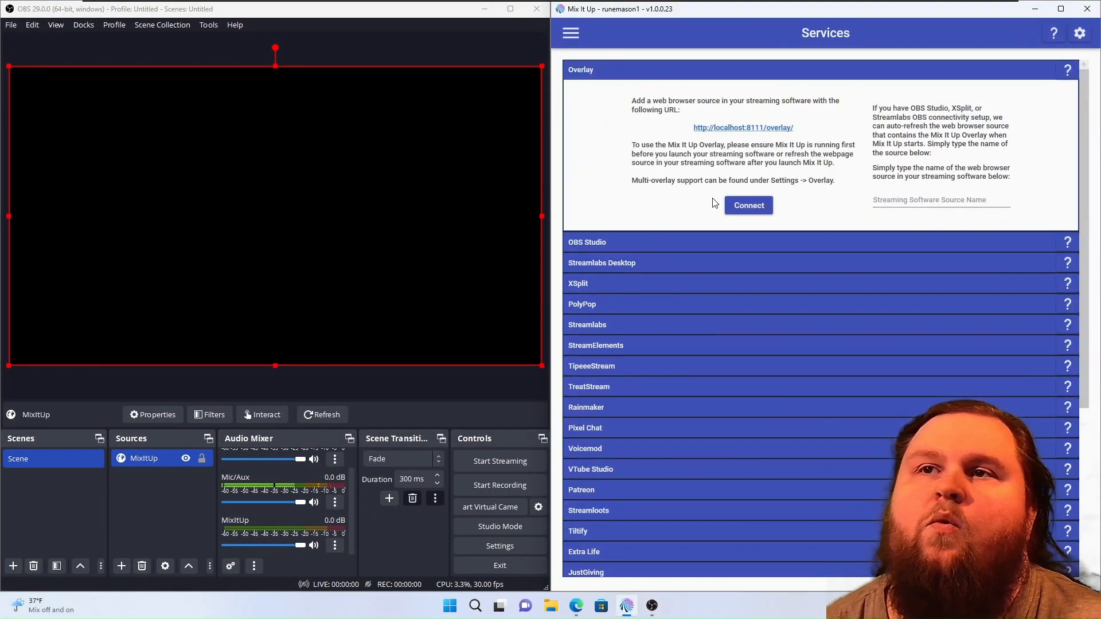
Step: Connect the Mix It Up overlay and rerun the connection test until it succeeds
{"action": "left_click", "coordinate": [748, 206]}
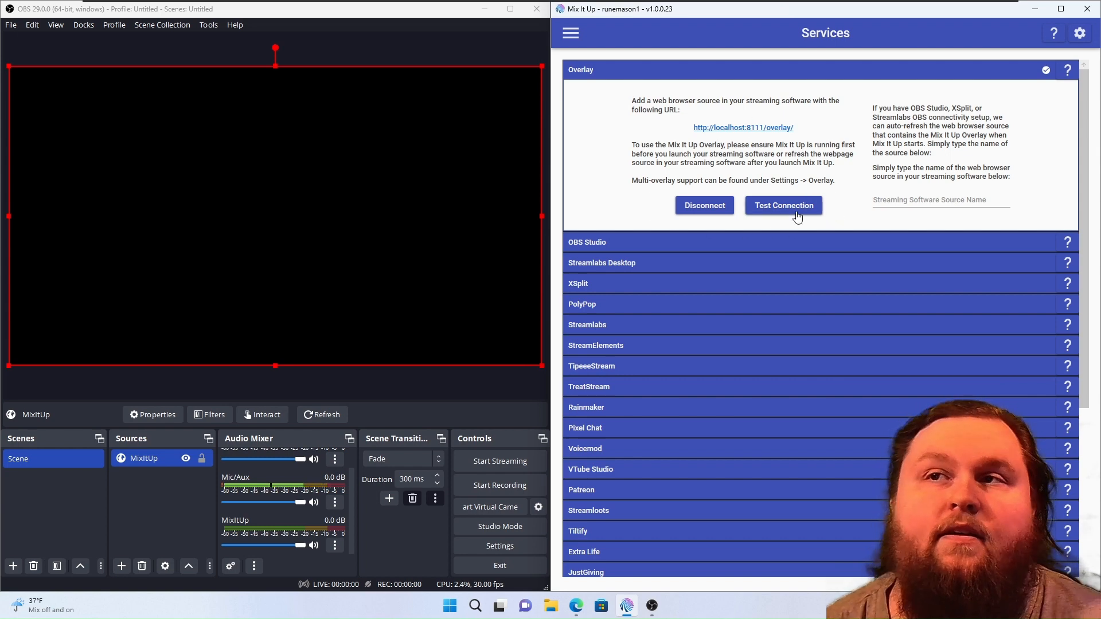
{"action": "left_click", "coordinate": [783, 205]}
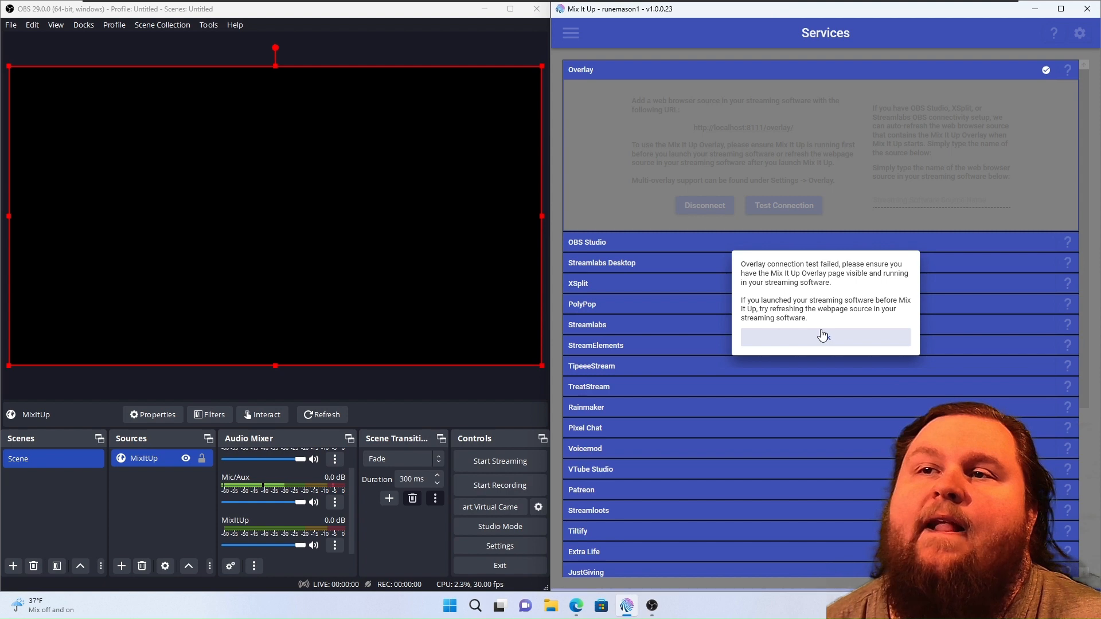
{"action": "left_click", "coordinate": [823, 337]}
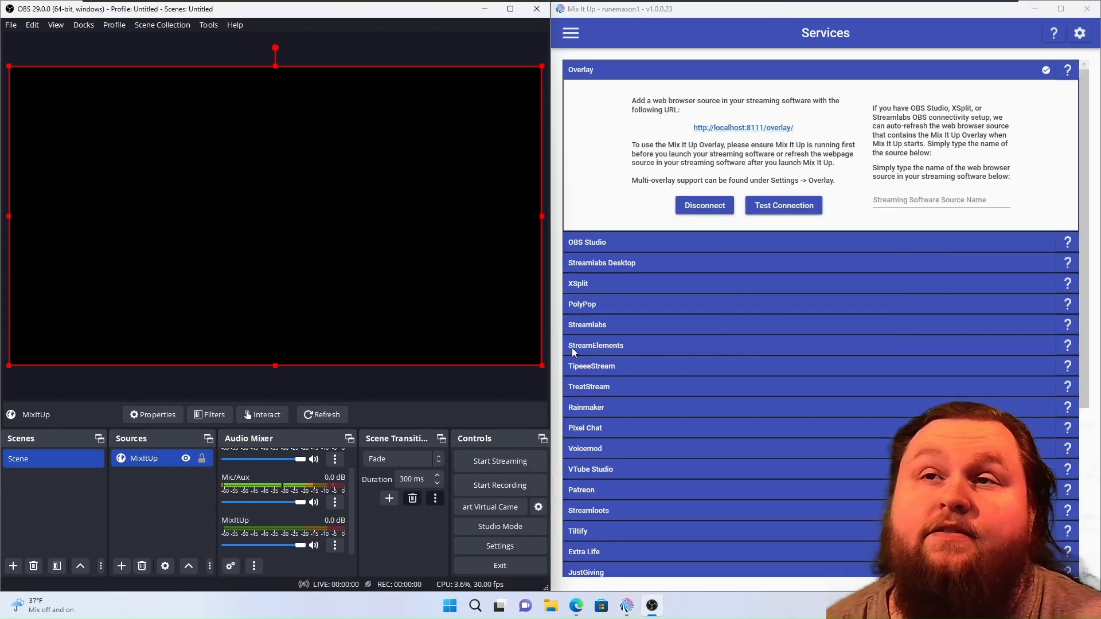
{"action": "left_click", "coordinate": [783, 205]}
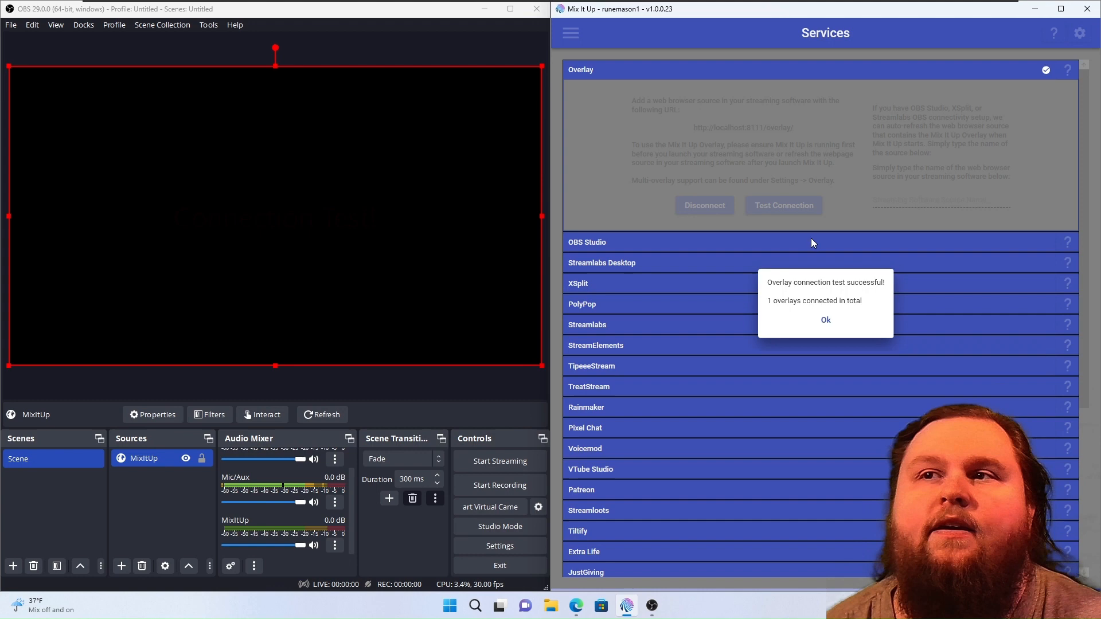
{"action": "left_click", "coordinate": [825, 319]}
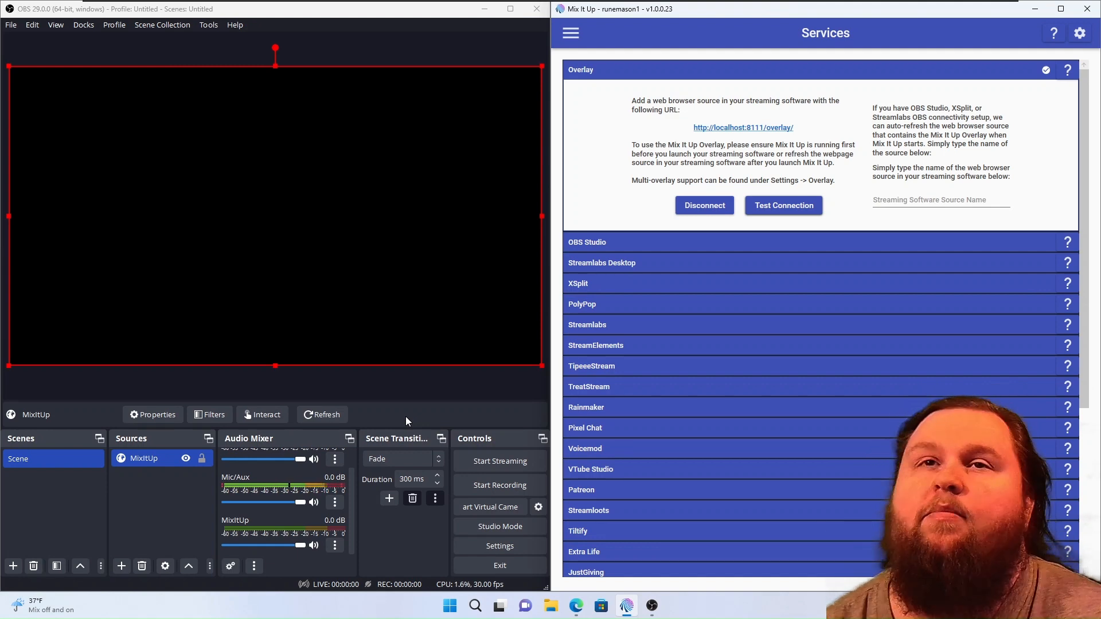
{"action": "left_click", "coordinate": [163, 25]}
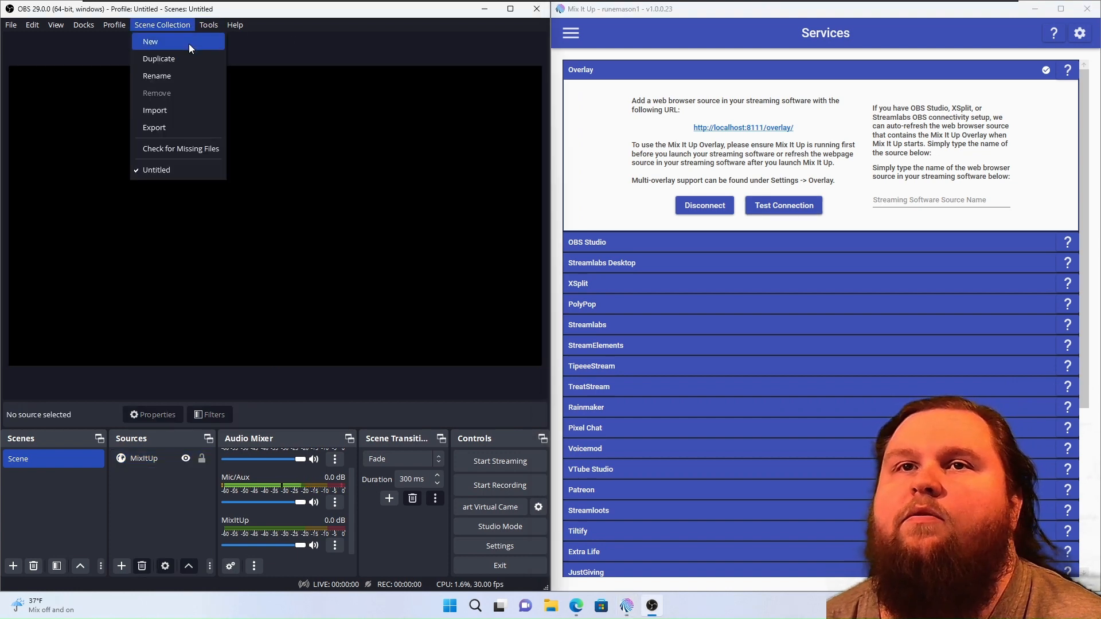
Step: Enable the OBS WebSocket server on port 4455 and expand Mix It Up's OBS Studio service
{"action": "left_click", "coordinate": [208, 25]}
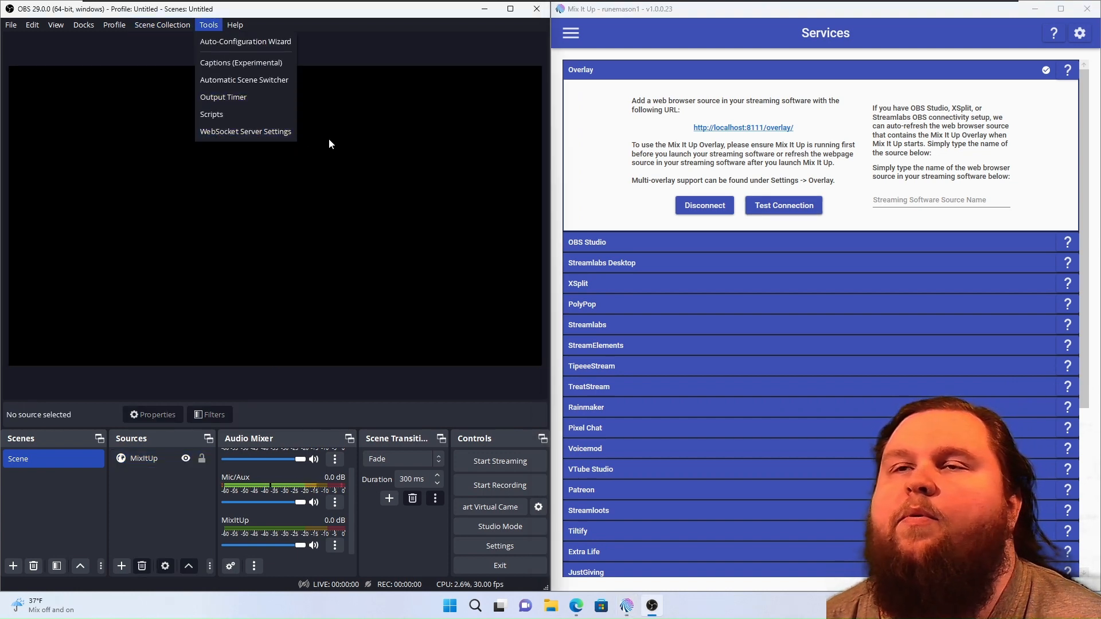
{"action": "left_click", "coordinate": [245, 132]}
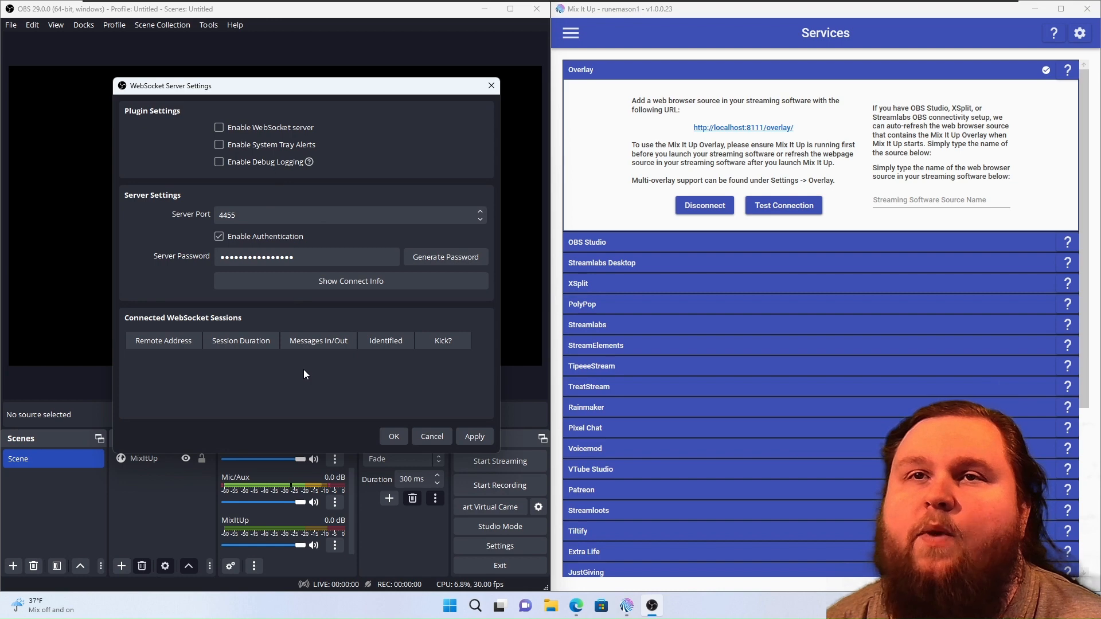
{"action": "left_click", "coordinate": [219, 127]}
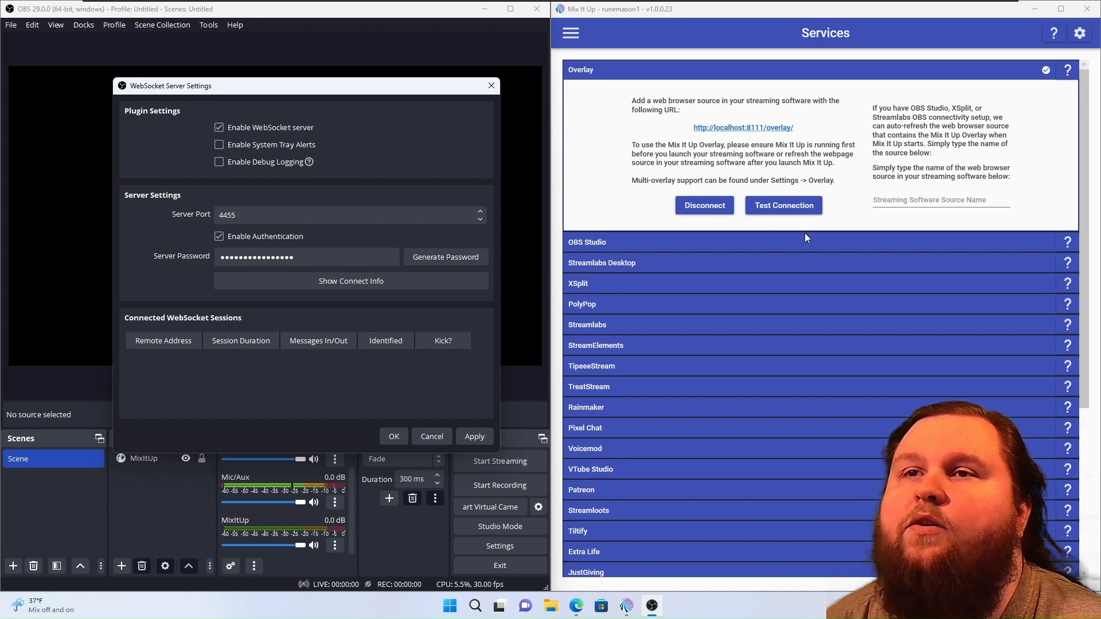
{"action": "left_click", "coordinate": [587, 241]}
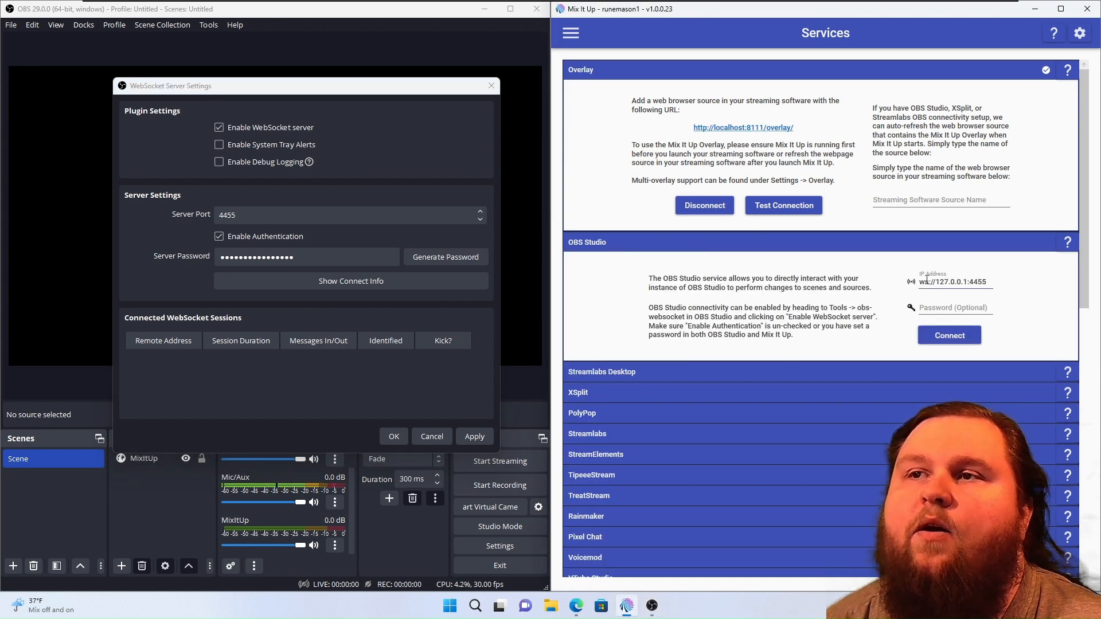
Step: Select the WebSocket password and display the server IP, port and password
{"action": "left_click", "coordinate": [953, 282]}
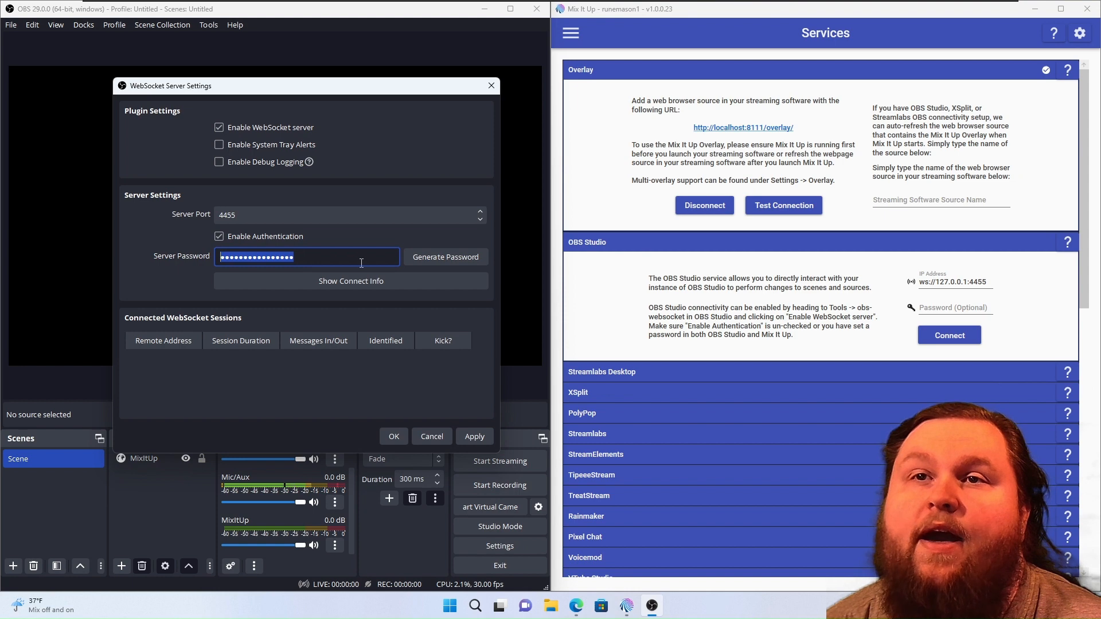
{"action": "mouse_move", "coordinate": [445, 256]}
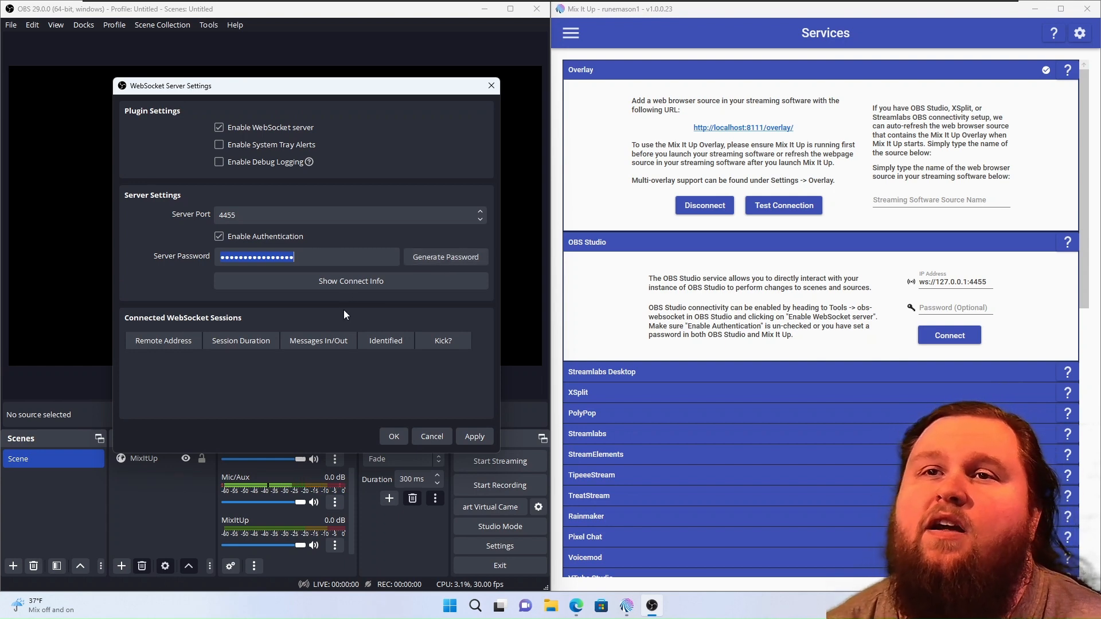
{"action": "left_click", "coordinate": [351, 281]}
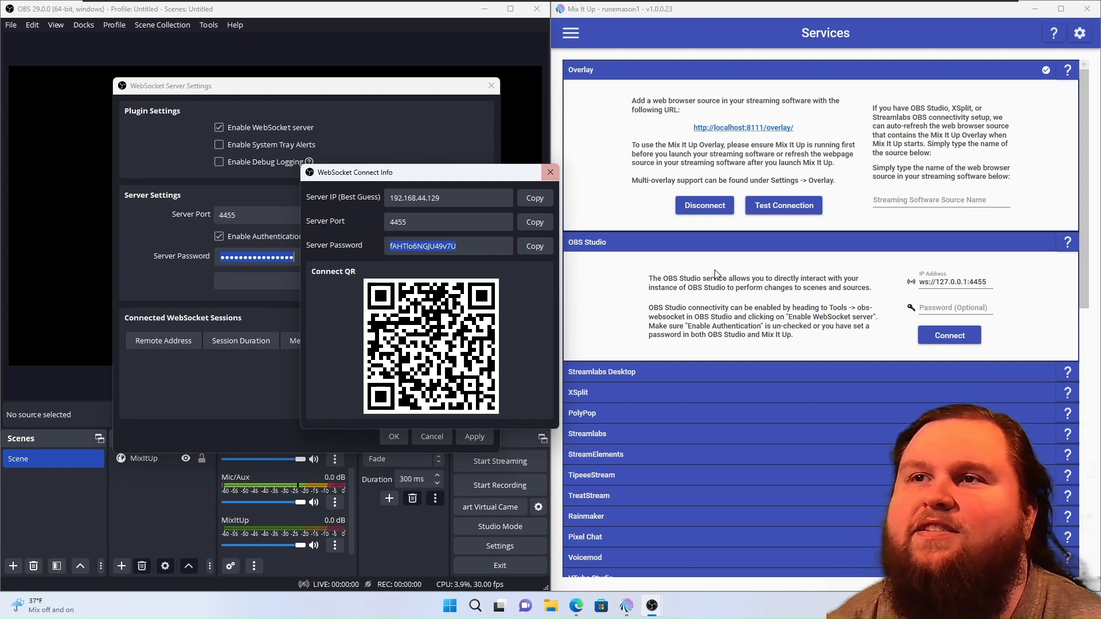
Step: Enter the WebSocket password in Mix It Up's OBS Studio service and try connecting
{"action": "left_click", "coordinate": [951, 308]}
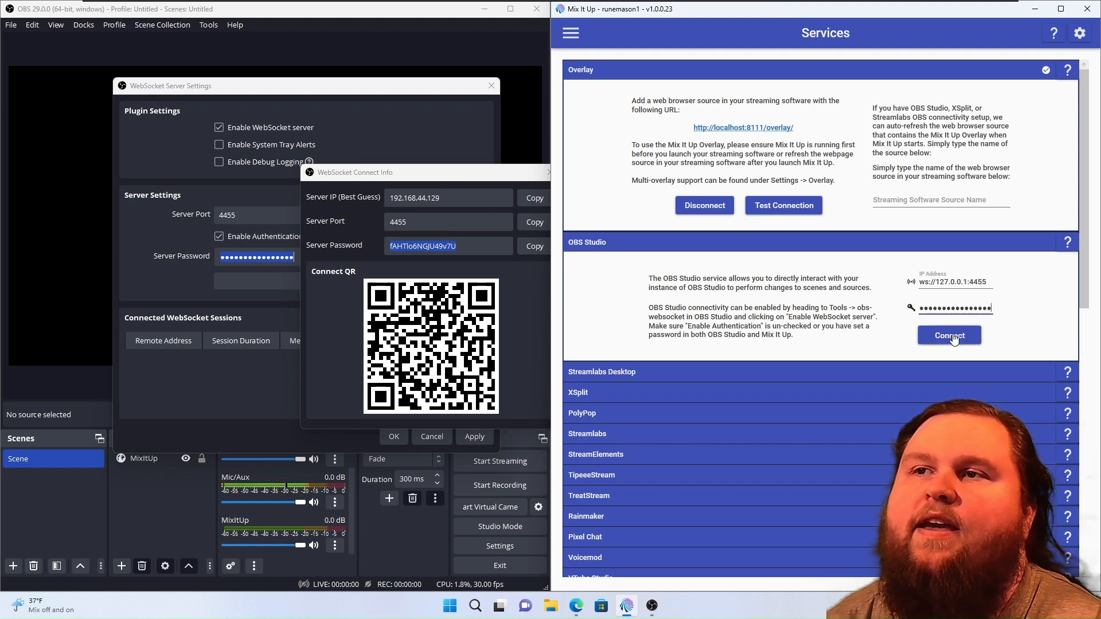
{"action": "left_click", "coordinate": [949, 335]}
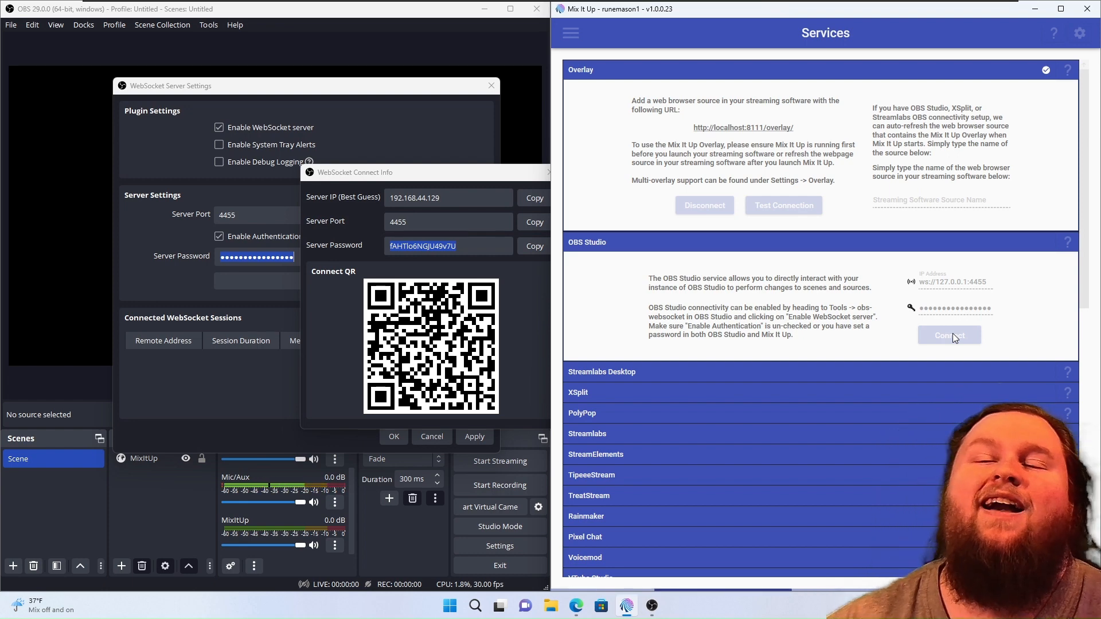
{"action": "left_click", "coordinate": [948, 336]}
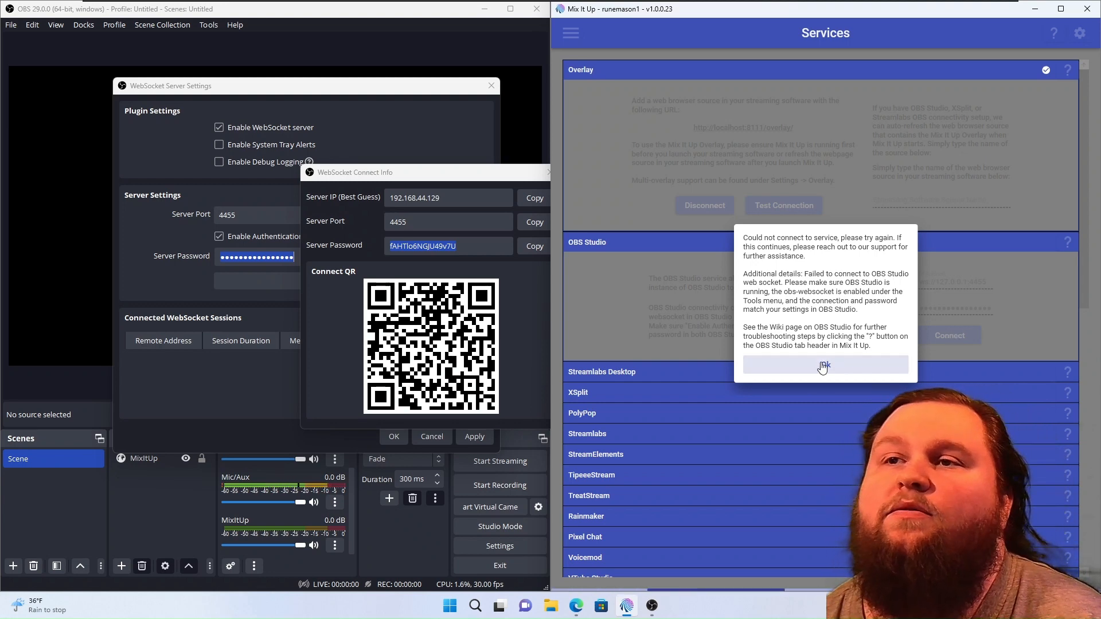
{"action": "left_click", "coordinate": [825, 365]}
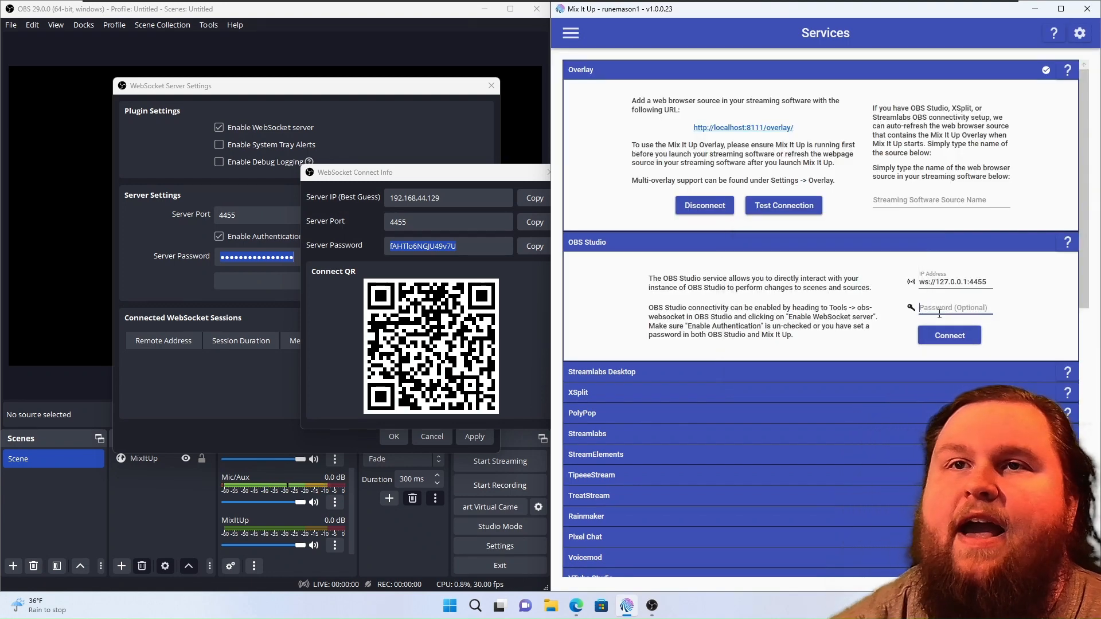
Step: Retype the WebSocket password and retry connecting to OBS Studio
{"action": "type", "text": "••••"}
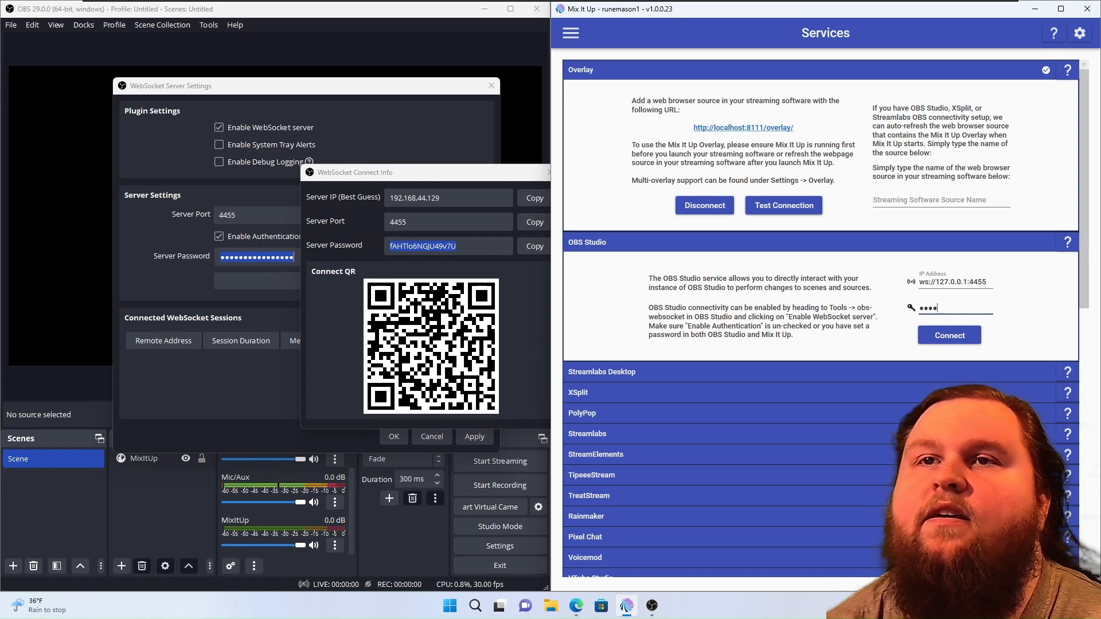
{"action": "type", "text": "••"}
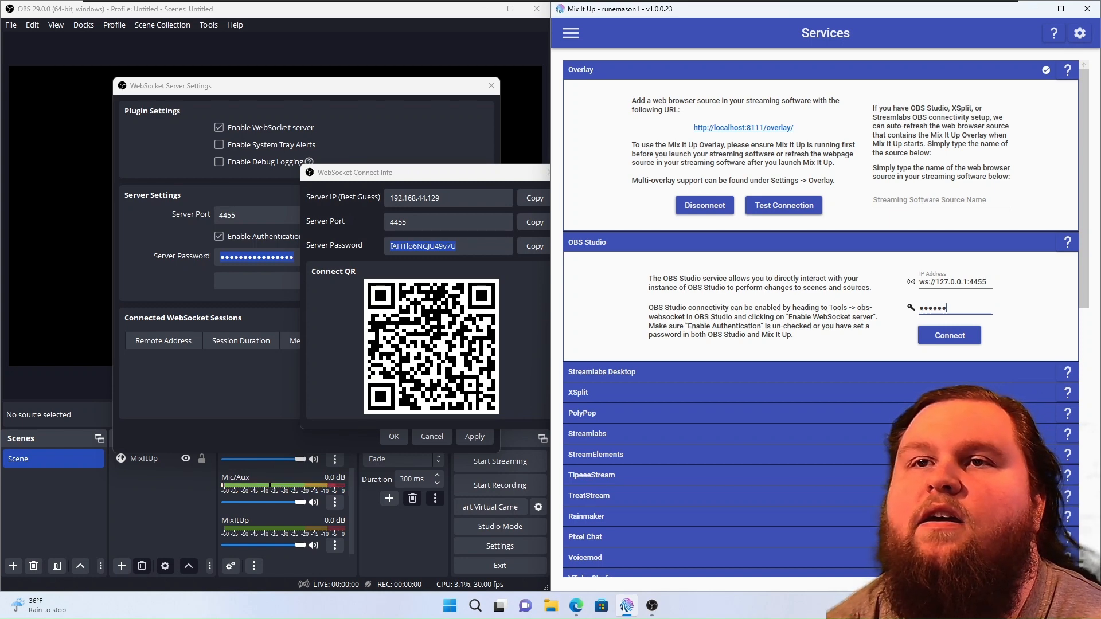
{"action": "type", "text": "••"}
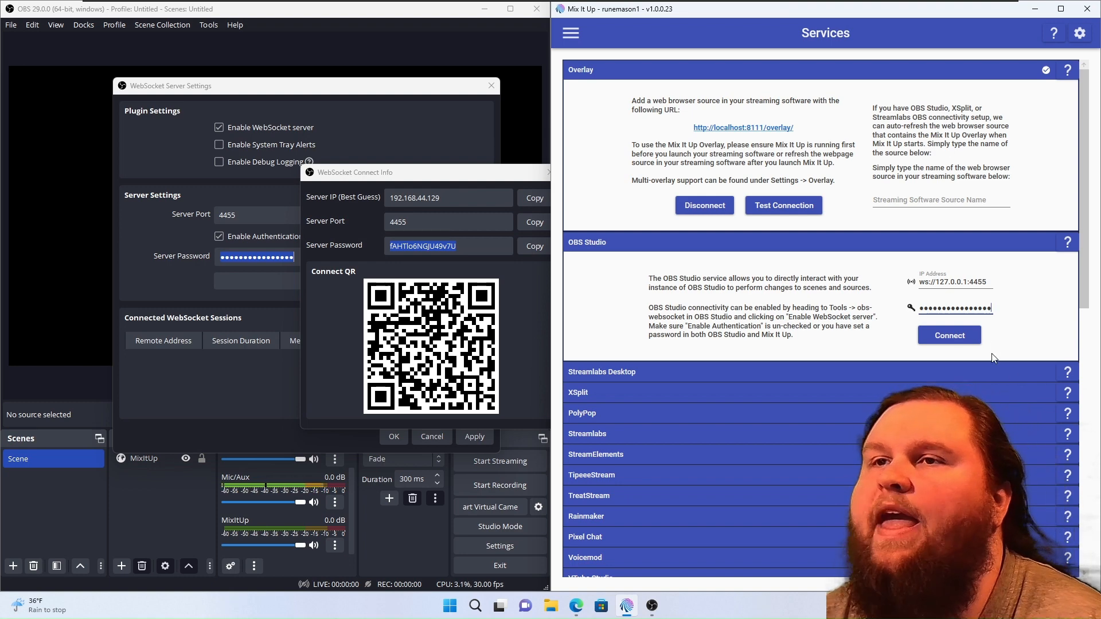
{"action": "left_click", "coordinate": [948, 335]}
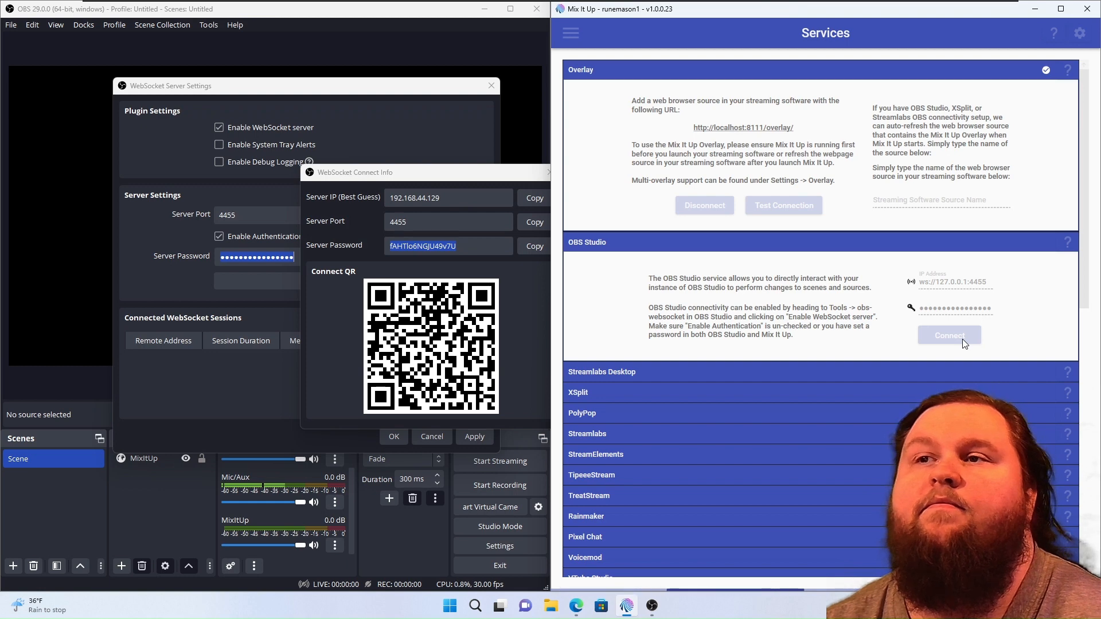
{"action": "left_click", "coordinate": [949, 335]}
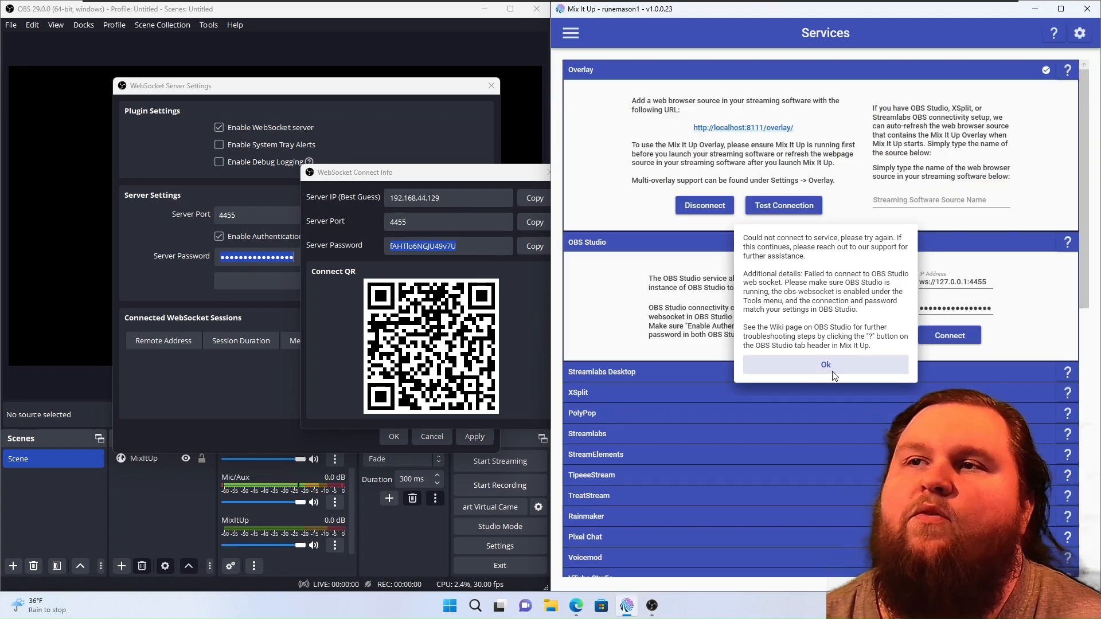
Step: Retry the OBS Studio connection with server IP 192.168.44.129, dismissing the failure messages
{"action": "left_click", "coordinate": [825, 365]}
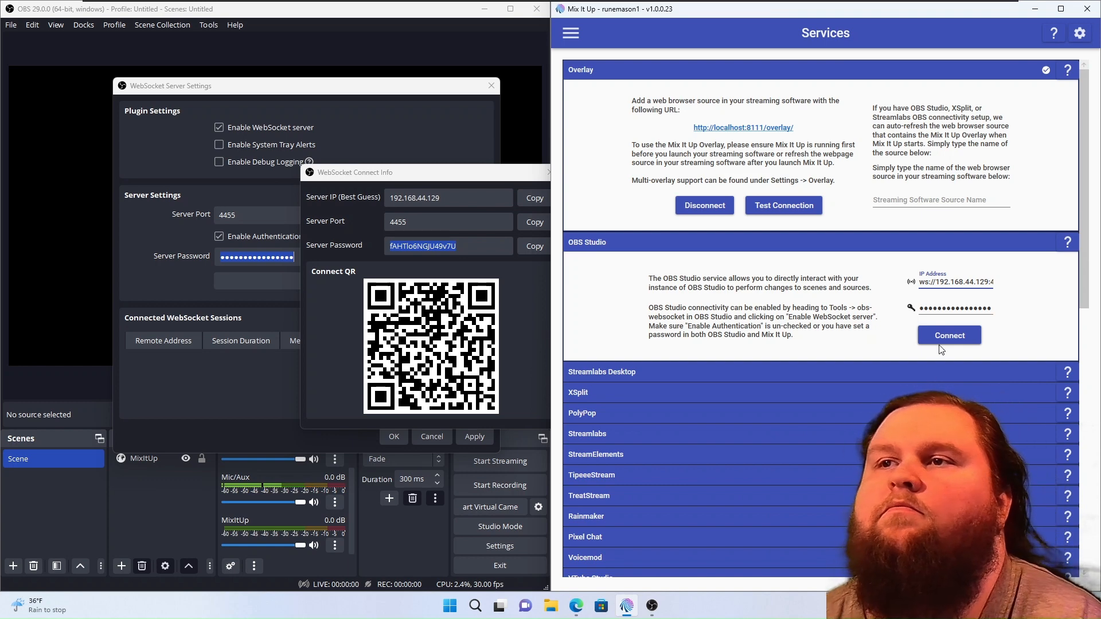
{"action": "left_click", "coordinate": [948, 335]}
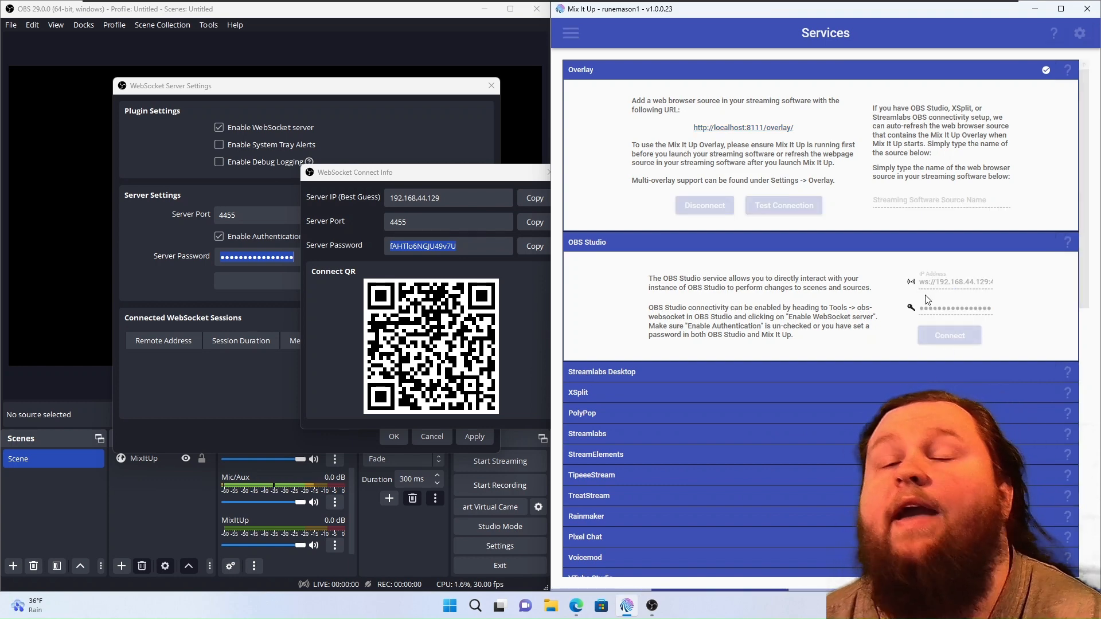
{"action": "left_click", "coordinate": [949, 335]}
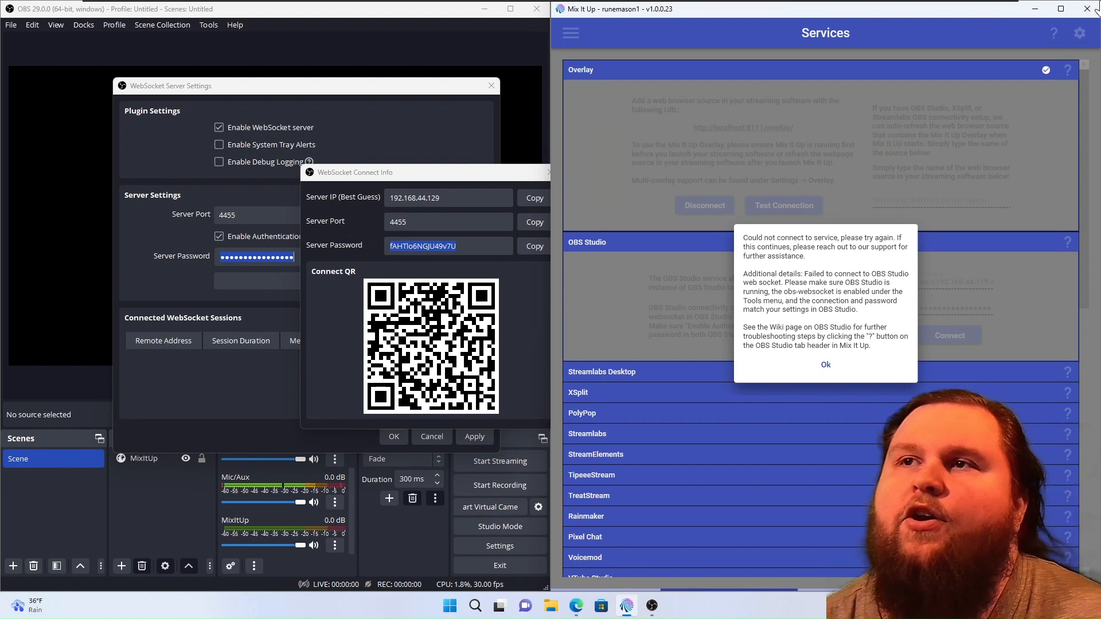
{"action": "left_click", "coordinate": [826, 365]}
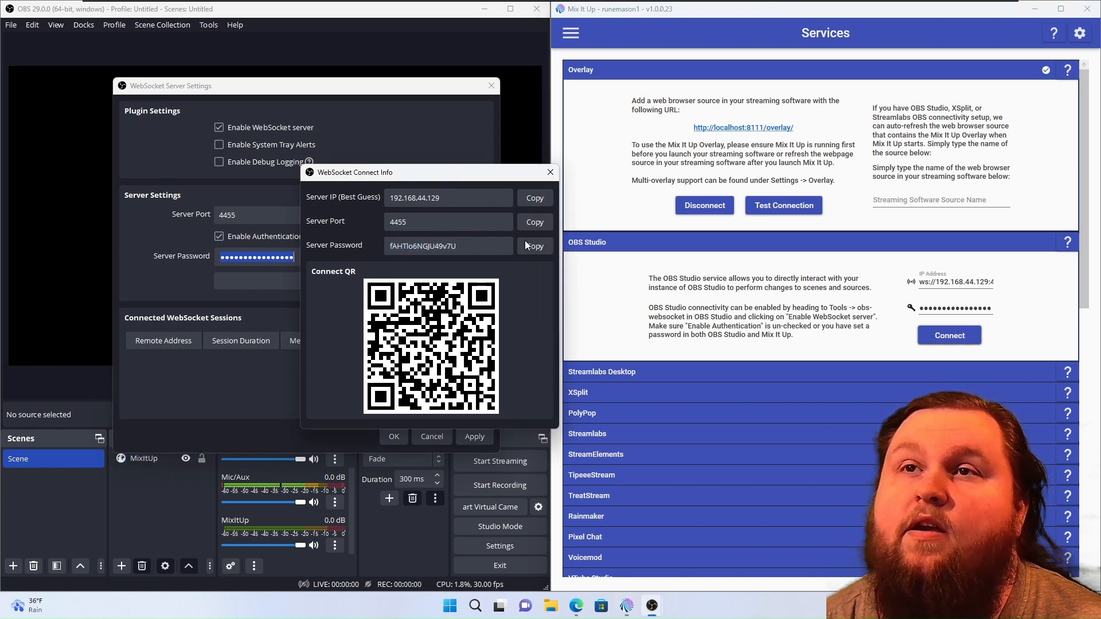
Step: Disable WebSocket authentication and retry connecting Mix It Up to ws://127.0.0.1:4455
{"action": "left_click", "coordinate": [550, 172]}
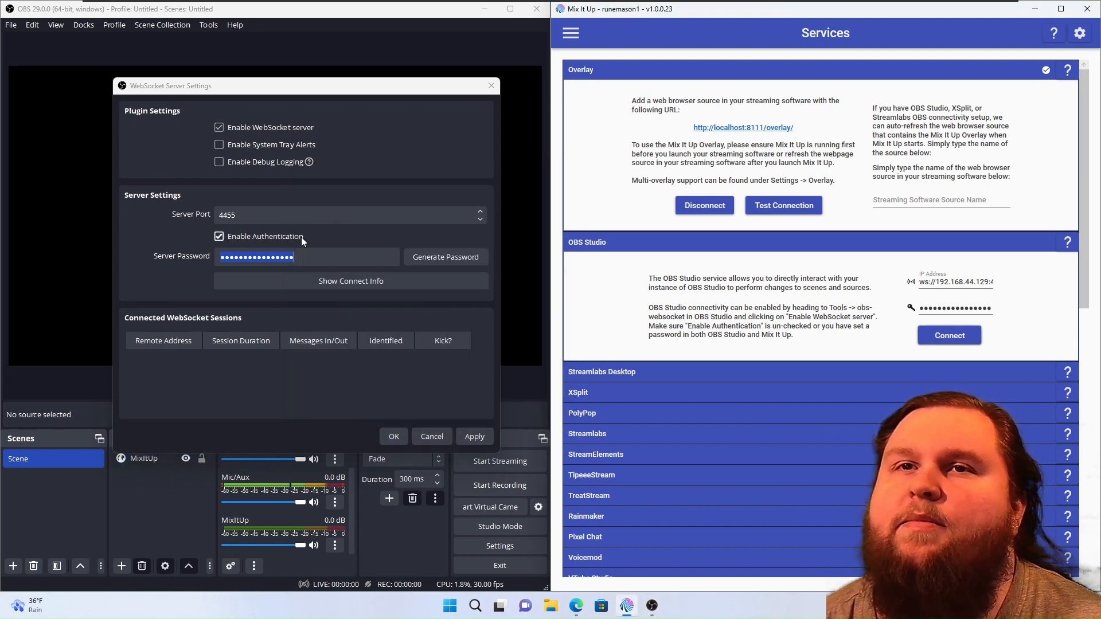
{"action": "left_click", "coordinate": [219, 236]}
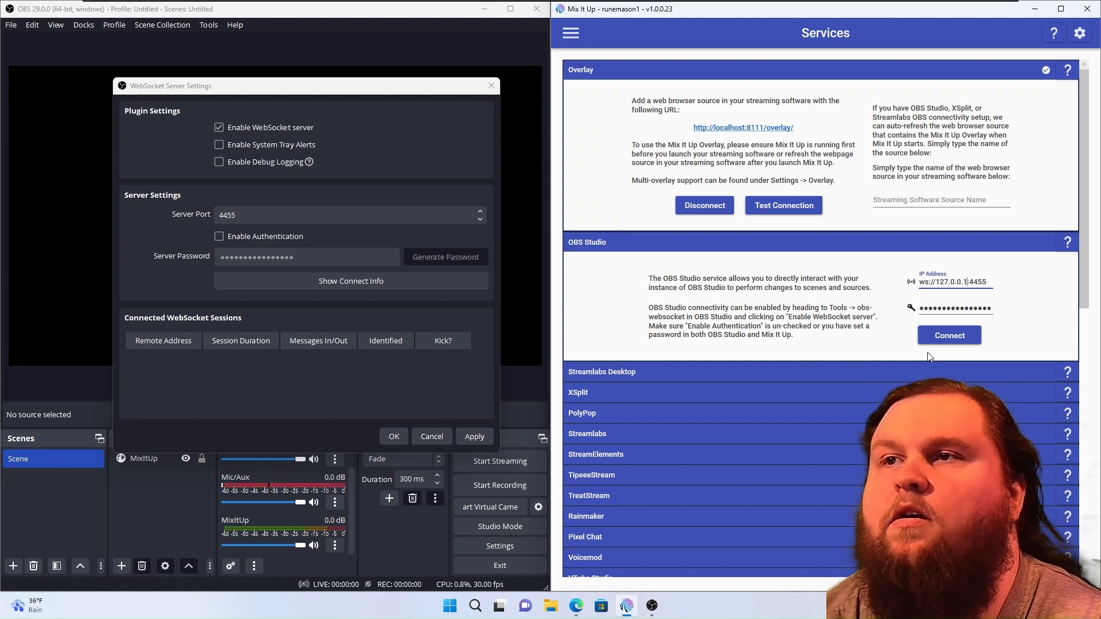
{"action": "left_click", "coordinate": [948, 335]}
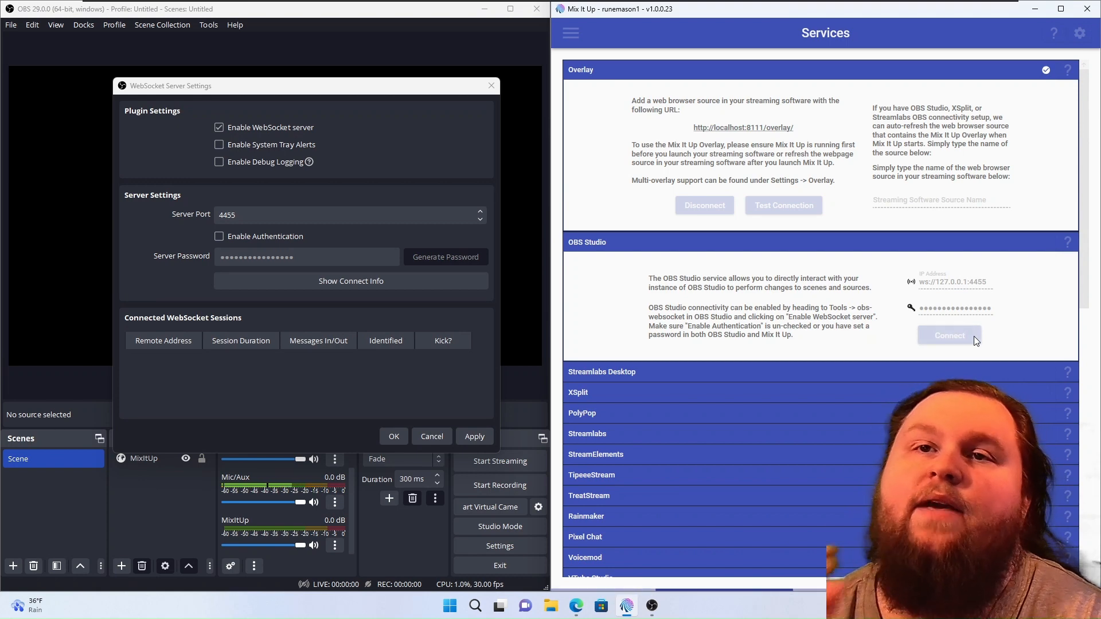
{"action": "left_click", "coordinate": [949, 335]}
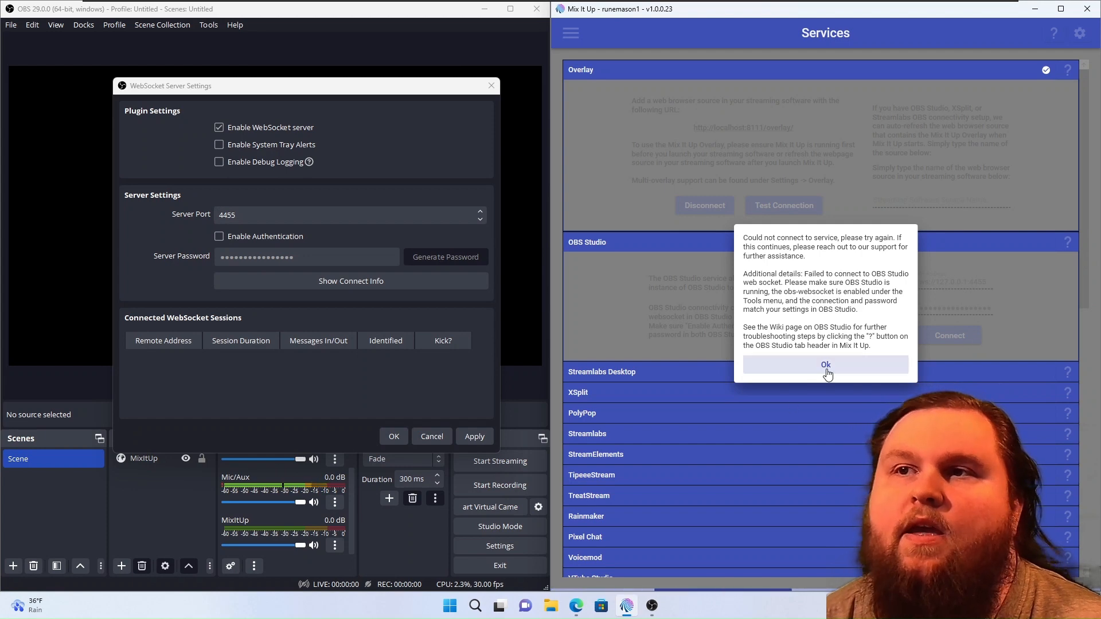
Step: Dismiss the connection error and enter 'Mix' as the overlay's streaming software source name
{"action": "left_click", "coordinate": [826, 365]}
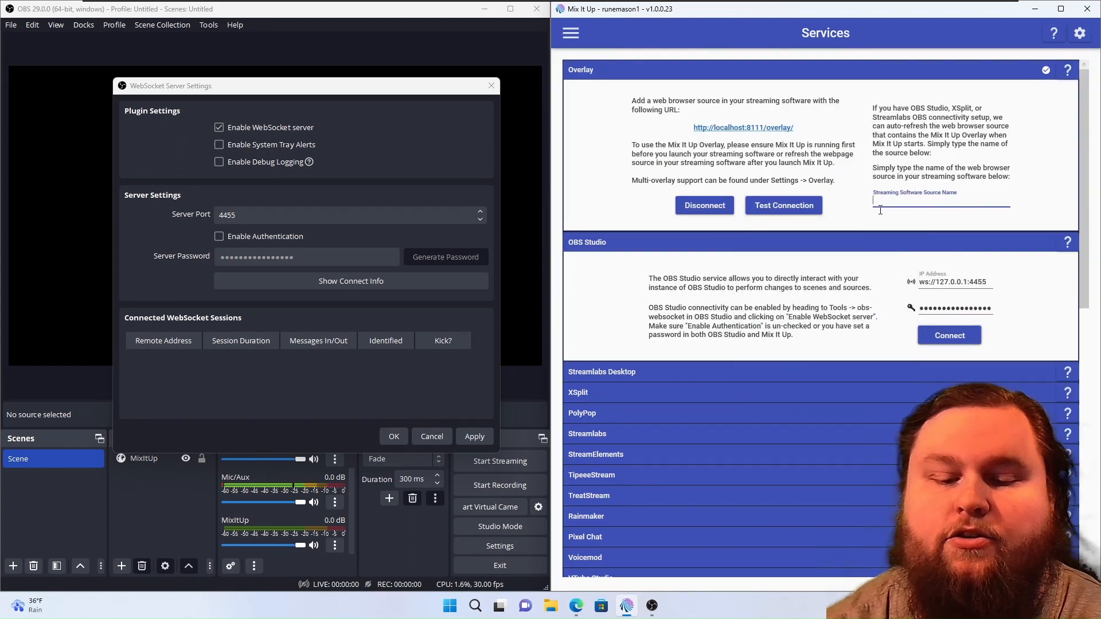
{"action": "type", "text": "Mix"}
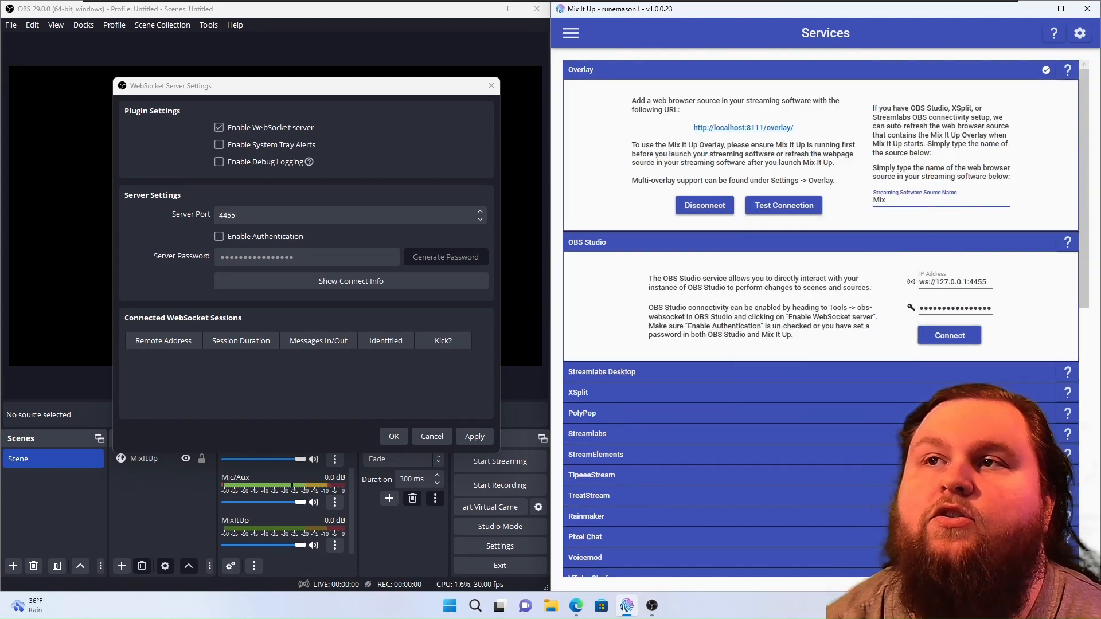